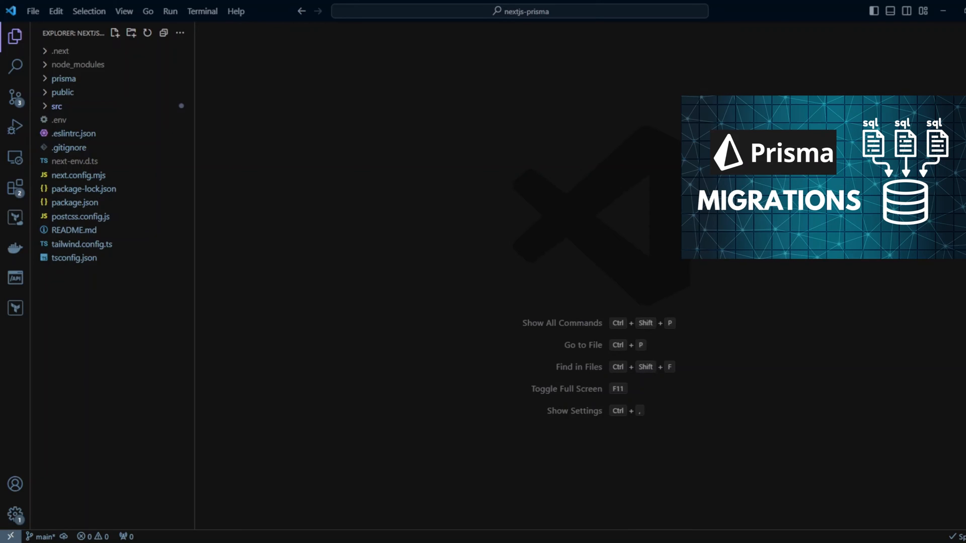
Step: Expand the prisma folder to reveal migrations, schema.prisma and seed.mjs
click(64, 79)
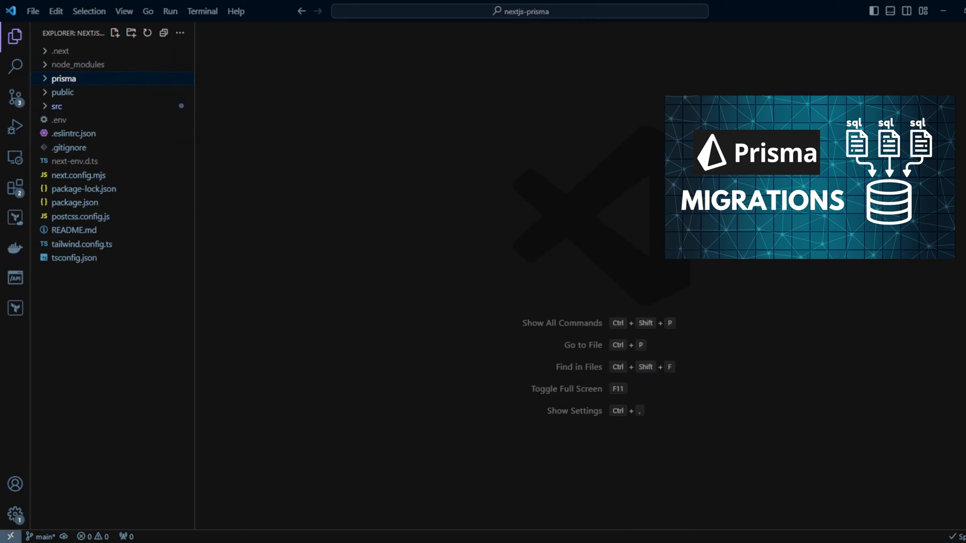
click(63, 78)
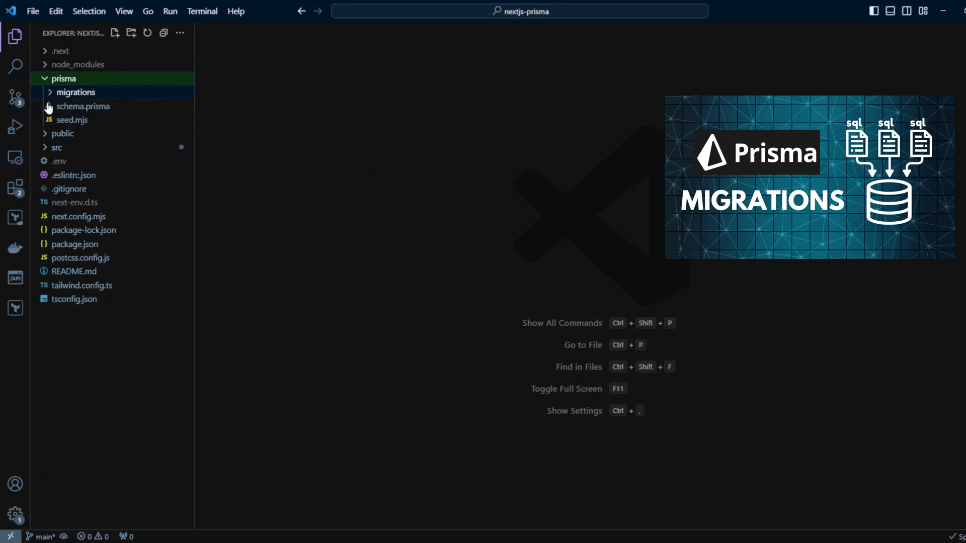
Step: Open schema.prisma and review the User posts list and Post author relation on user_id
click(82, 106)
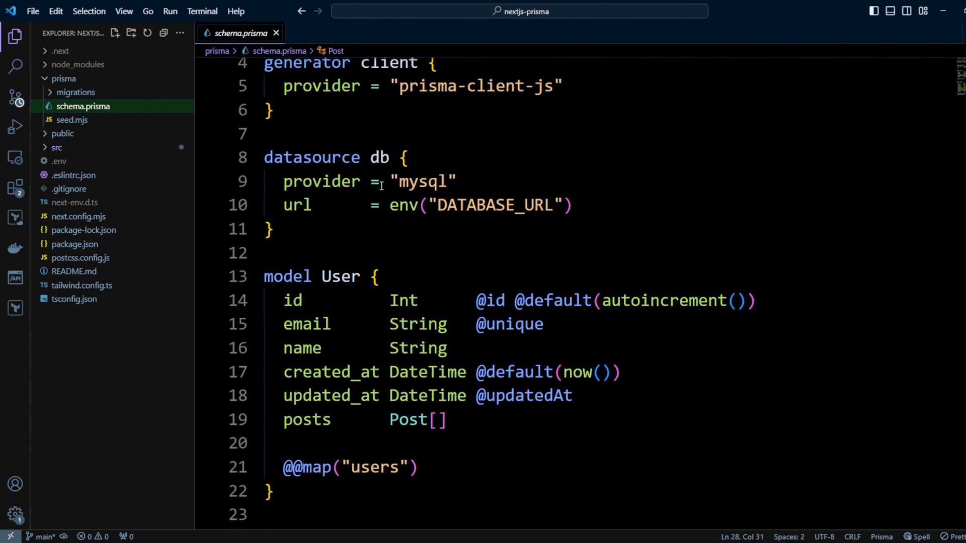
scroll(down, 3)
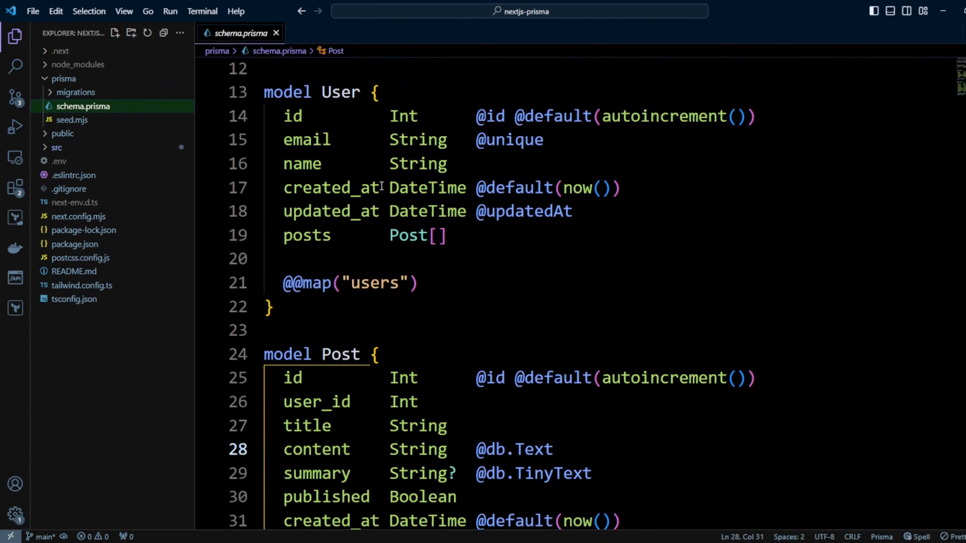
scroll(down, 3)
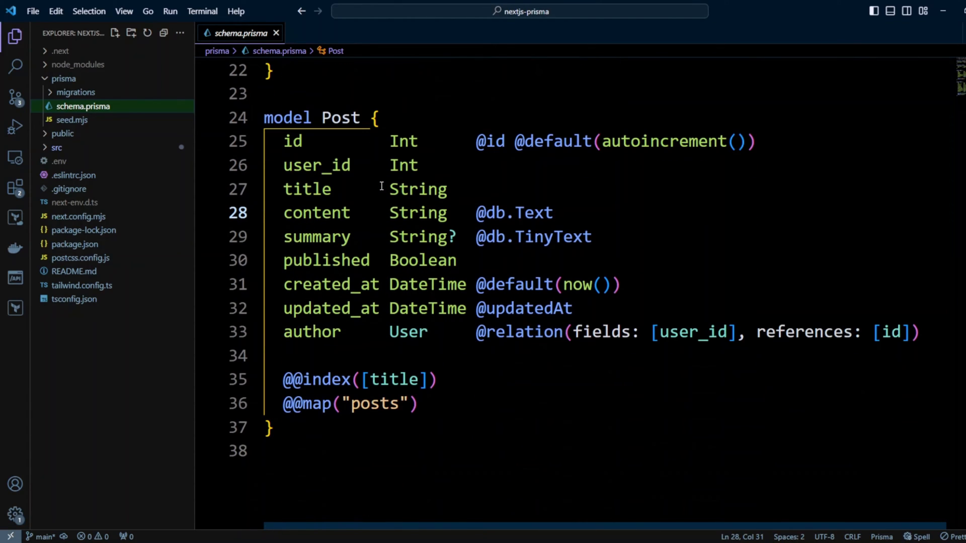
scroll(up, 3)
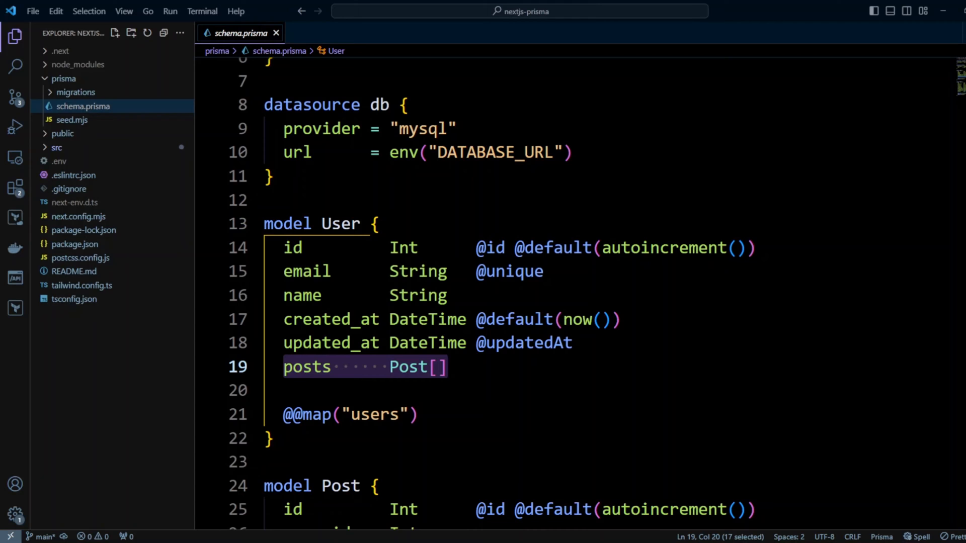
scroll(down, 3)
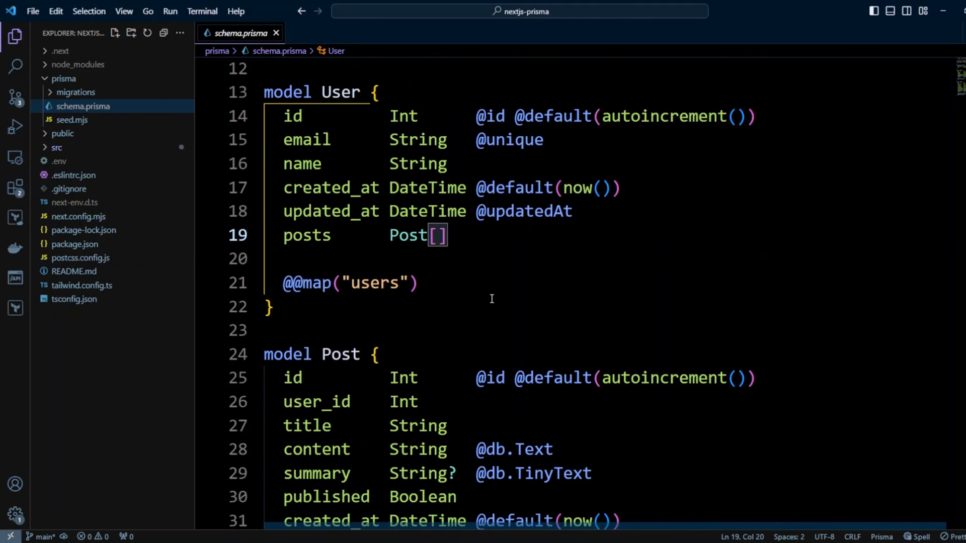
scroll(down, 3)
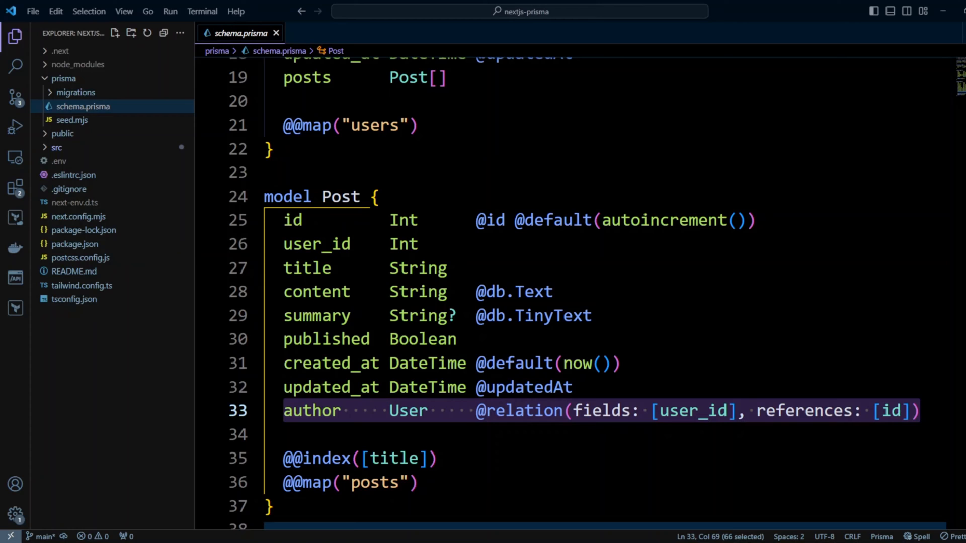
Step: Open the initial migration's migration.sql to inspect the posts user_id foreign key
click(75, 91)
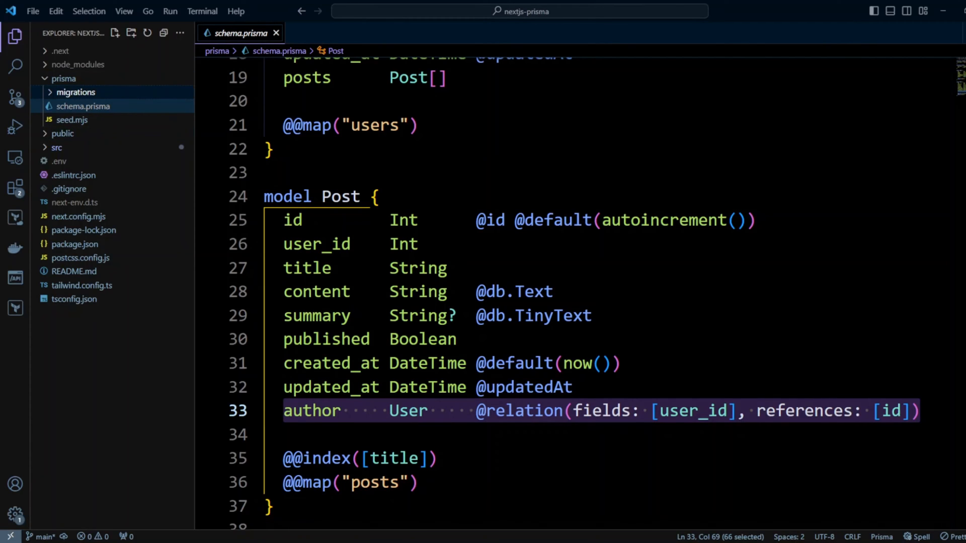
click(76, 92)
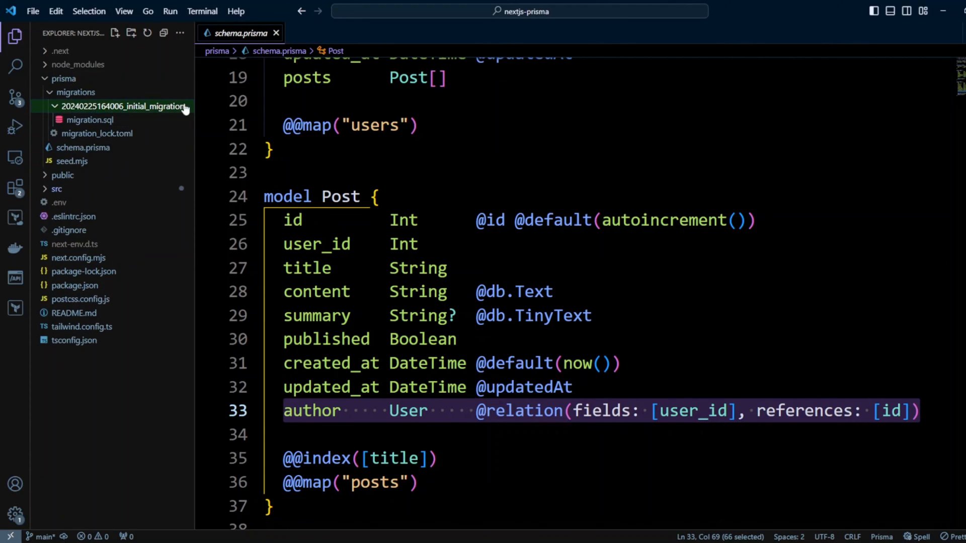
click(90, 120)
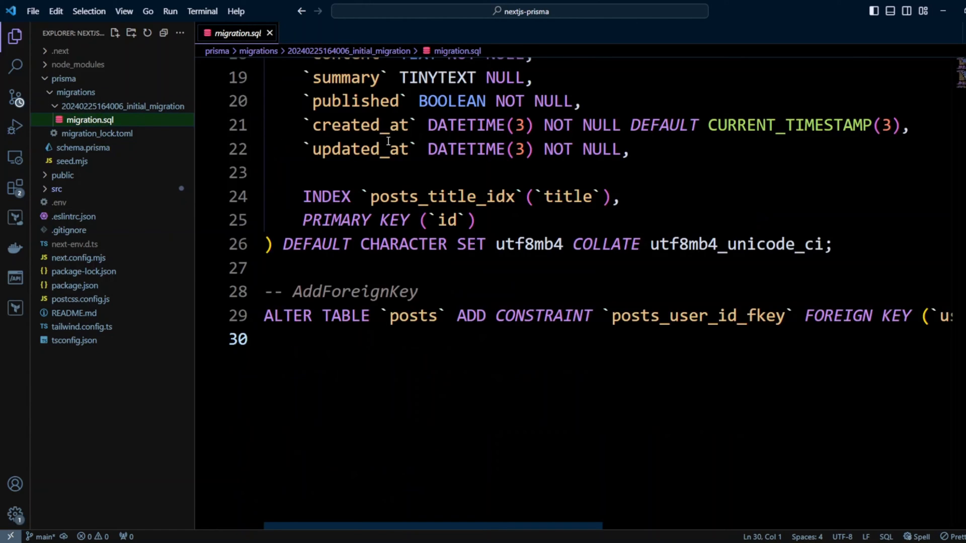
scroll(up, 3)
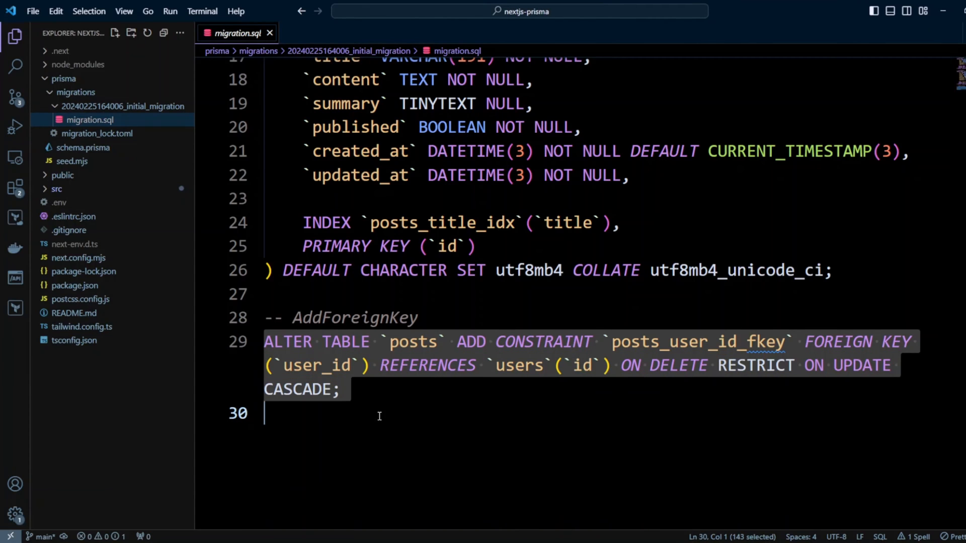
mouse_move(858, 436)
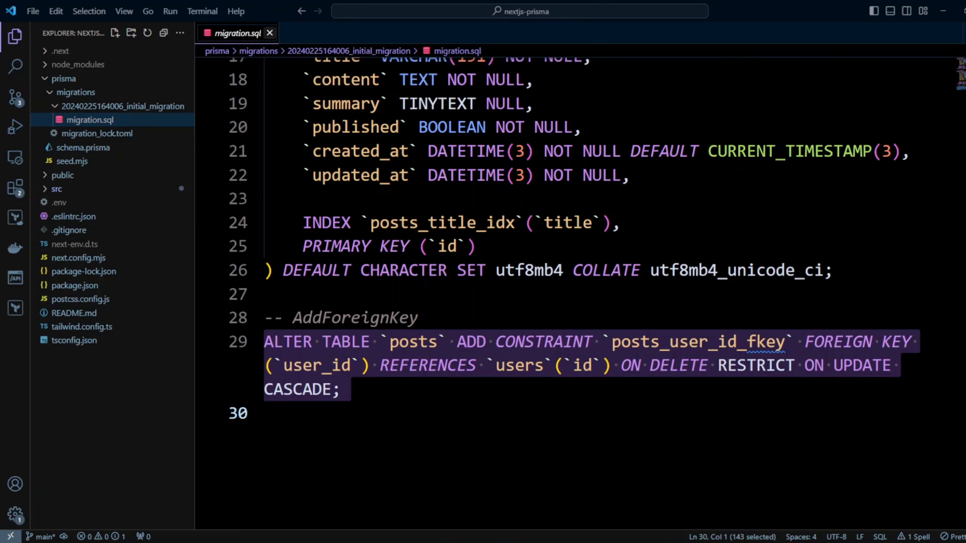
Step: Open src/repositories/prisma/BaseRepository.ts and scroll to getById
click(269, 32)
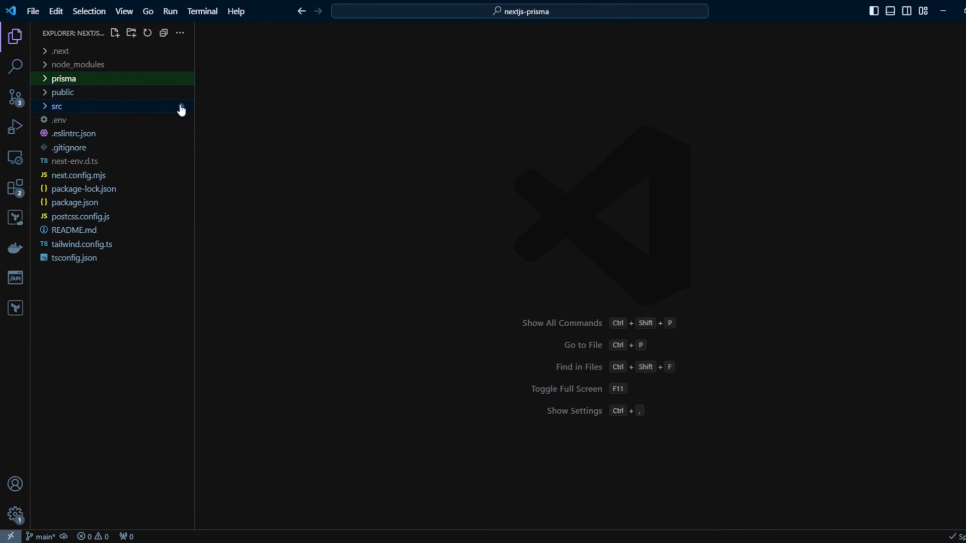
click(56, 106)
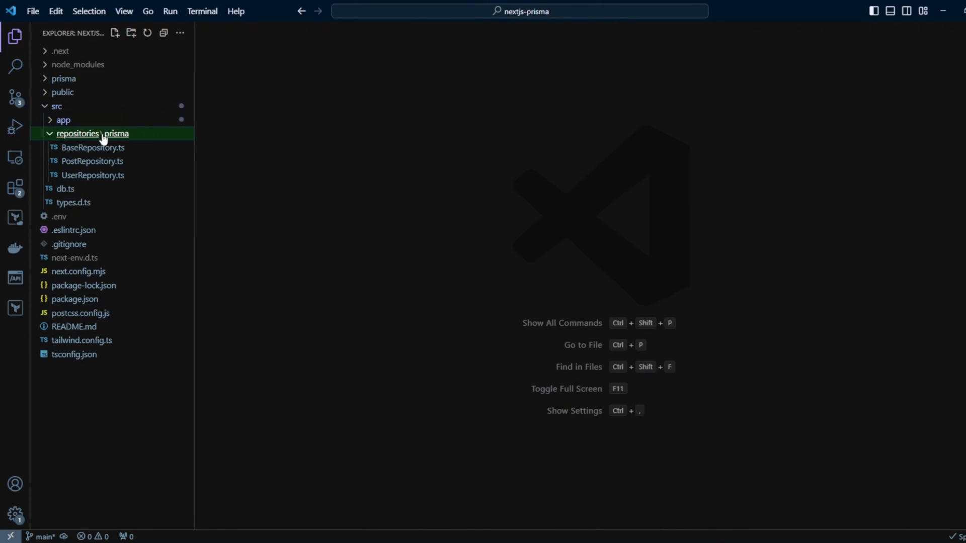
click(91, 148)
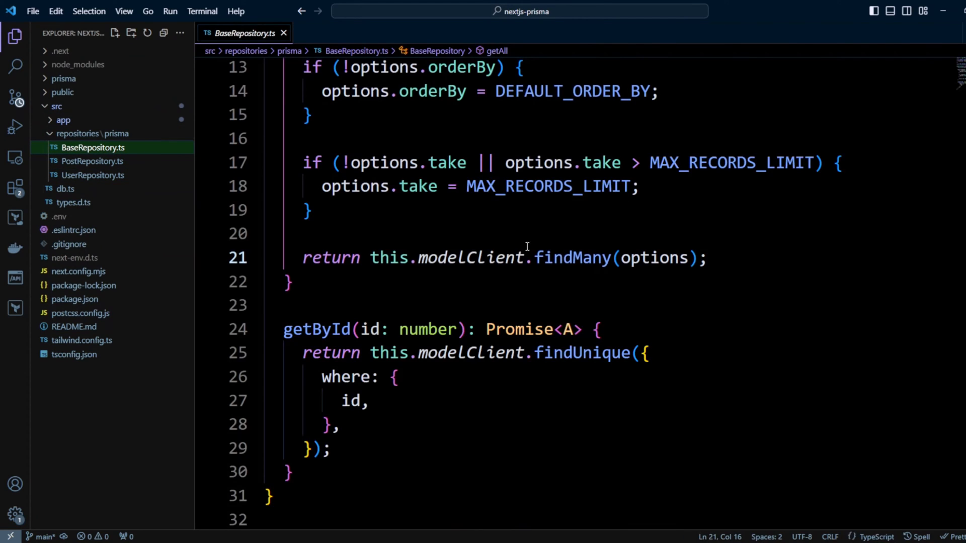
scroll(down, 3)
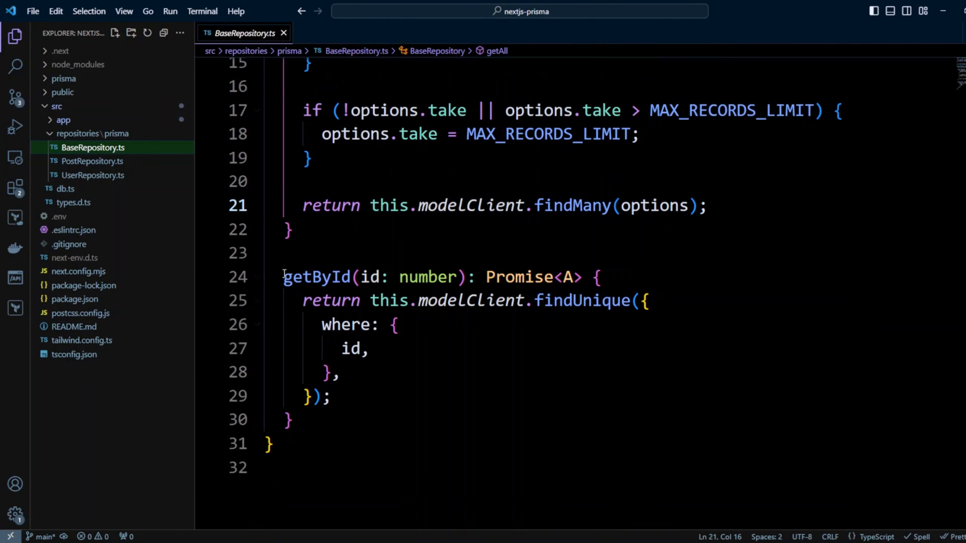
Step: Add an options: Record<string, any> = {} parameter to getById and spread it into findUnique
double_click(316, 277)
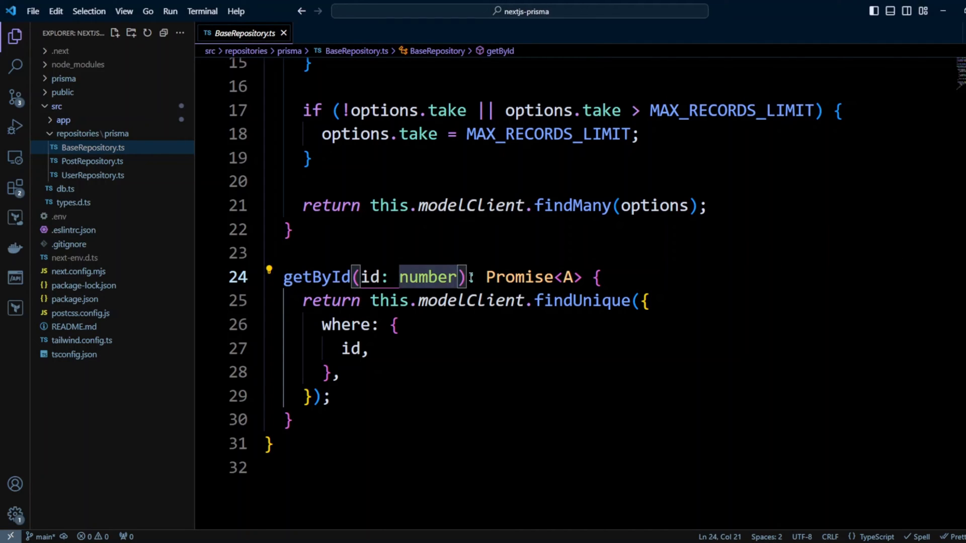
text(, o)
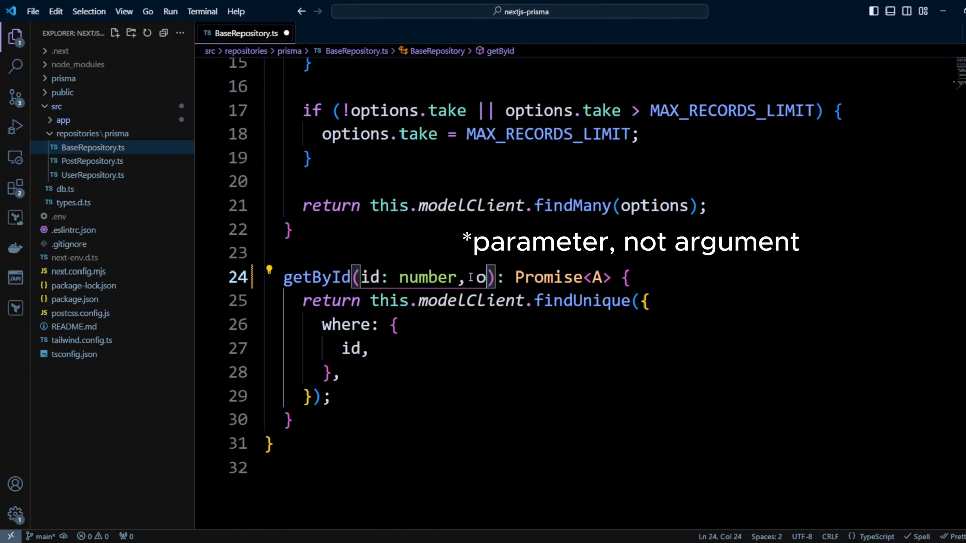
text(ptions)
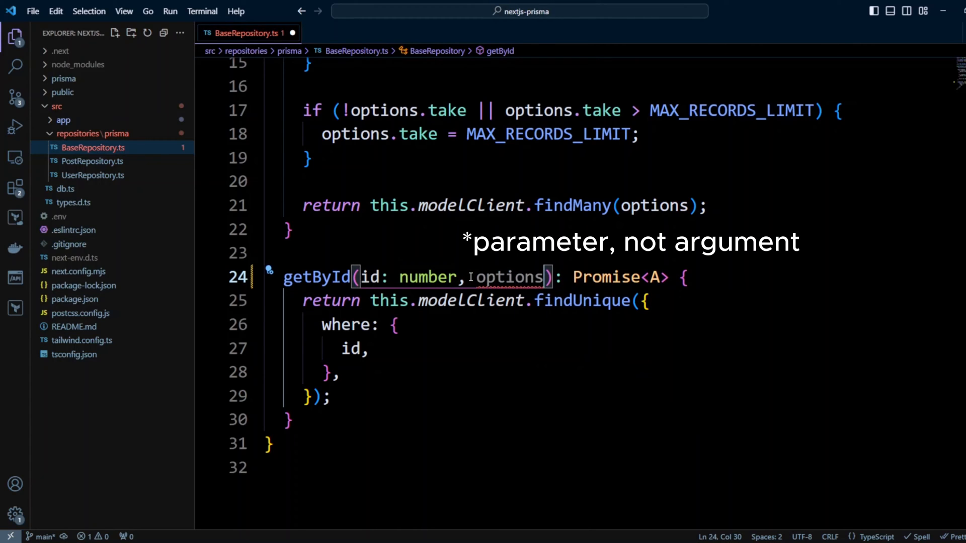
text(:)
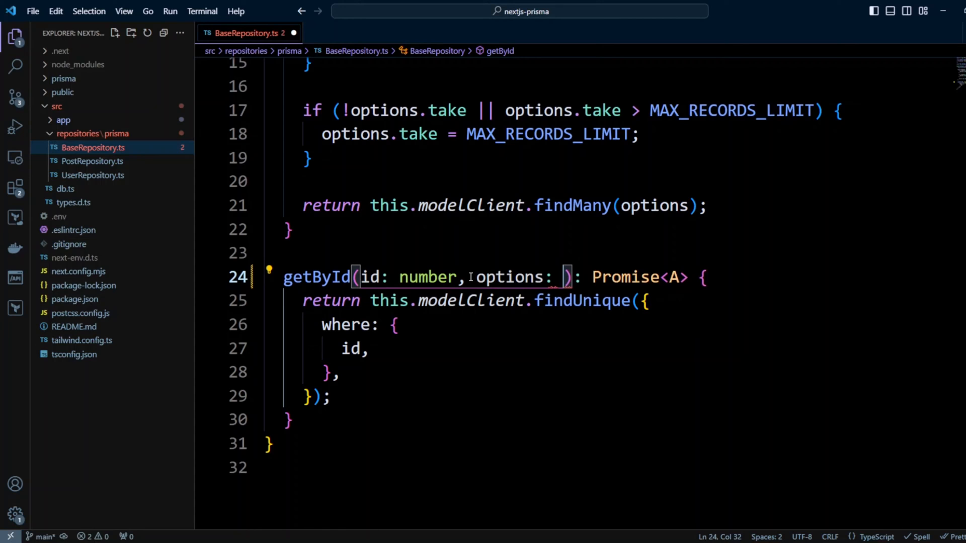
text(Recor)
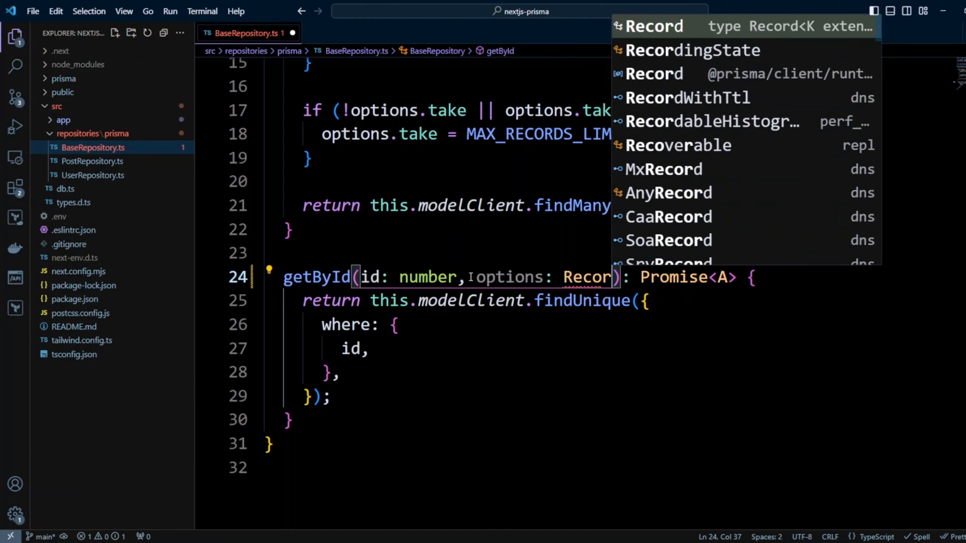
text(d<string)
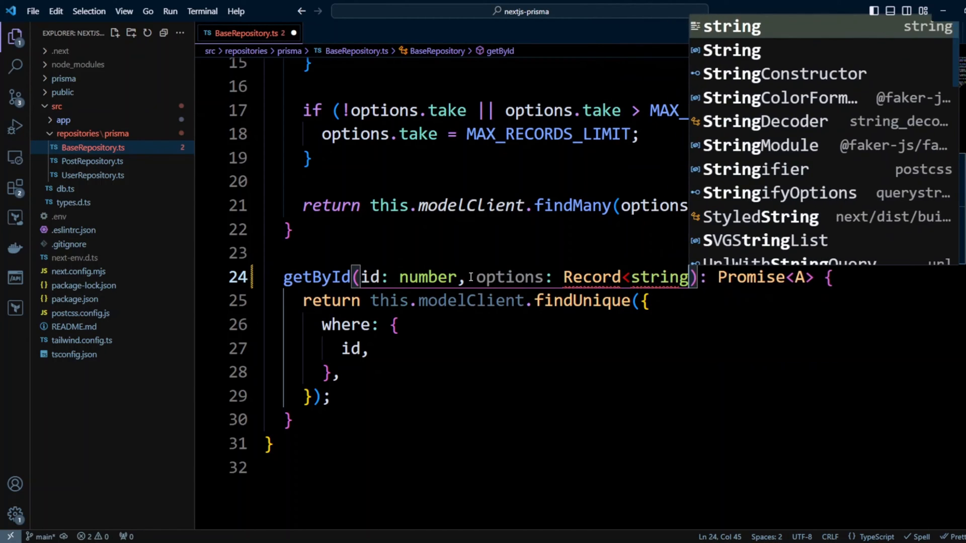
text(, any = {)
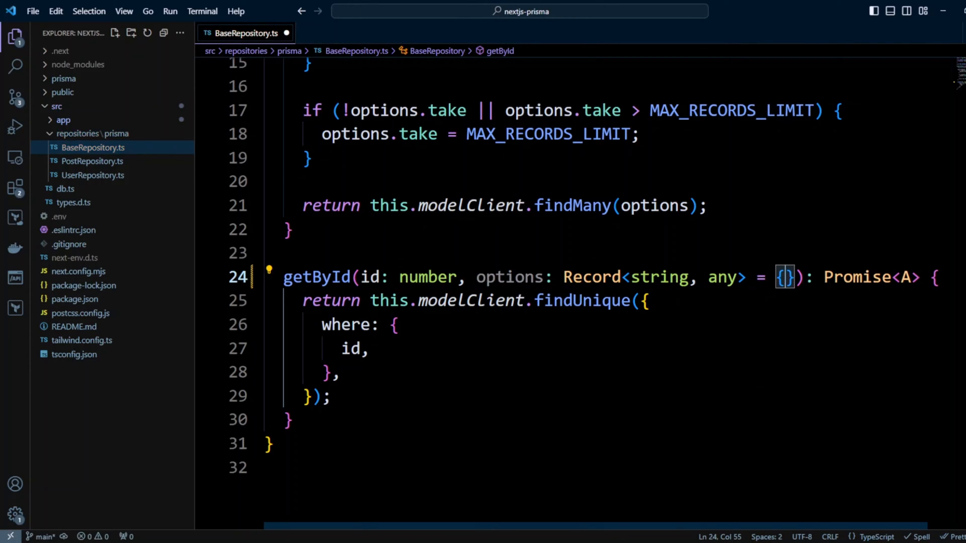
click(648, 301)
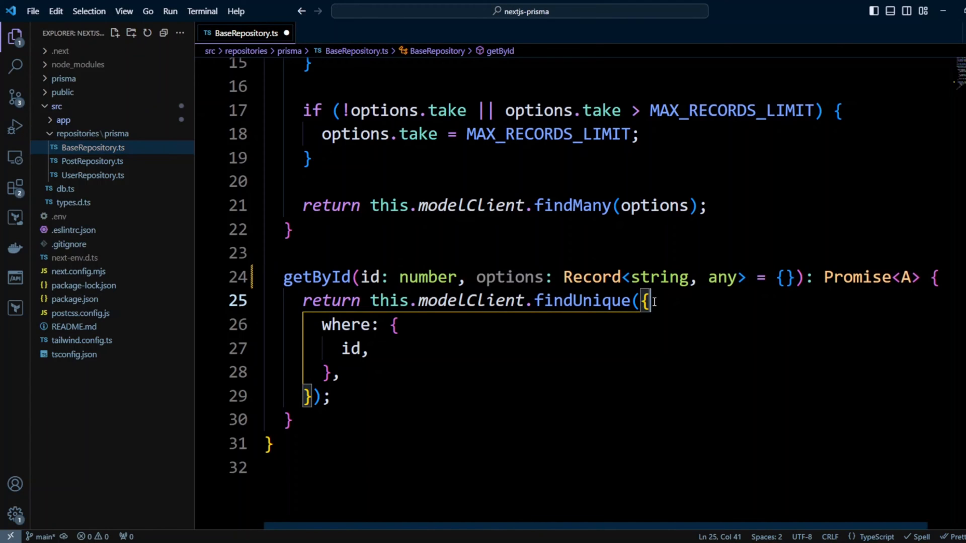
key(enter)
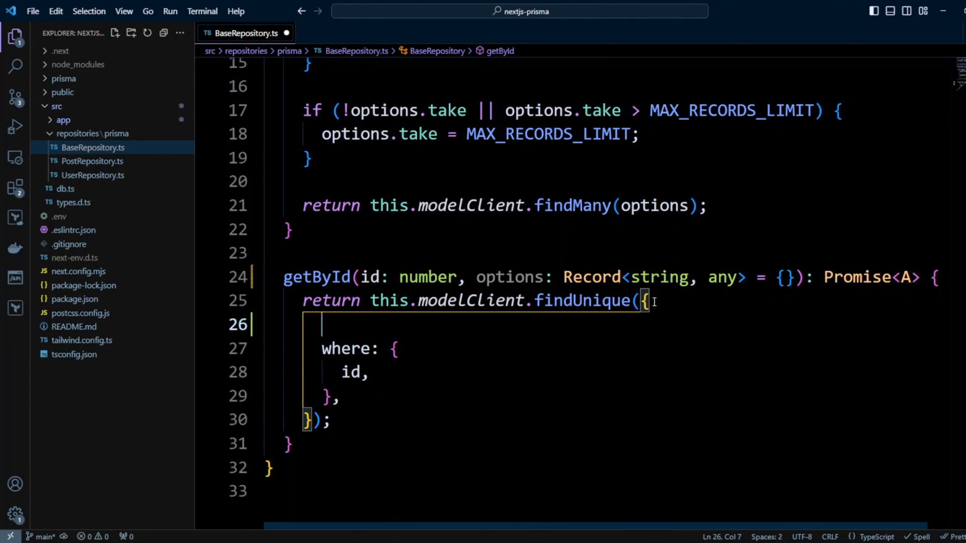
text(...options,)
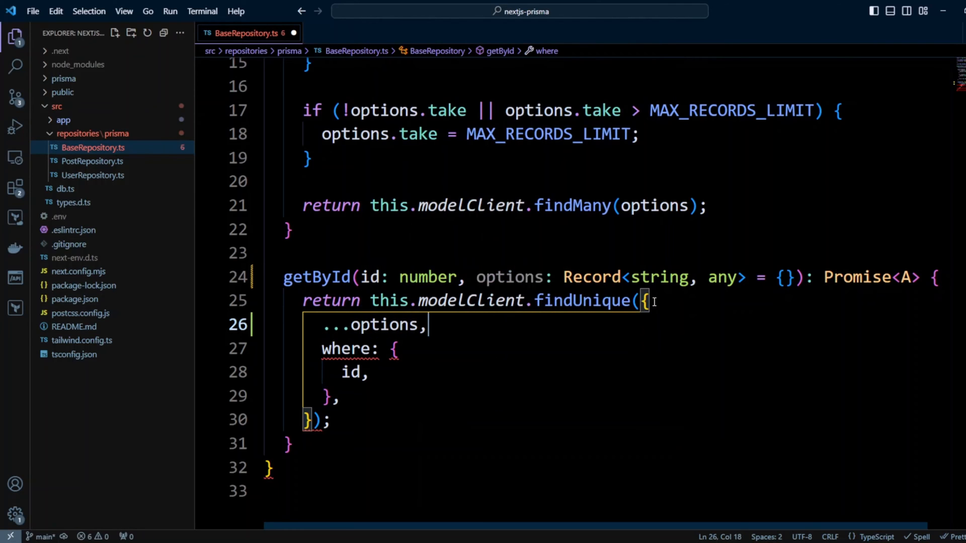
Step: Open users/page.tsx, review the /users/${user.id} Link, and start a new folder
click(63, 119)
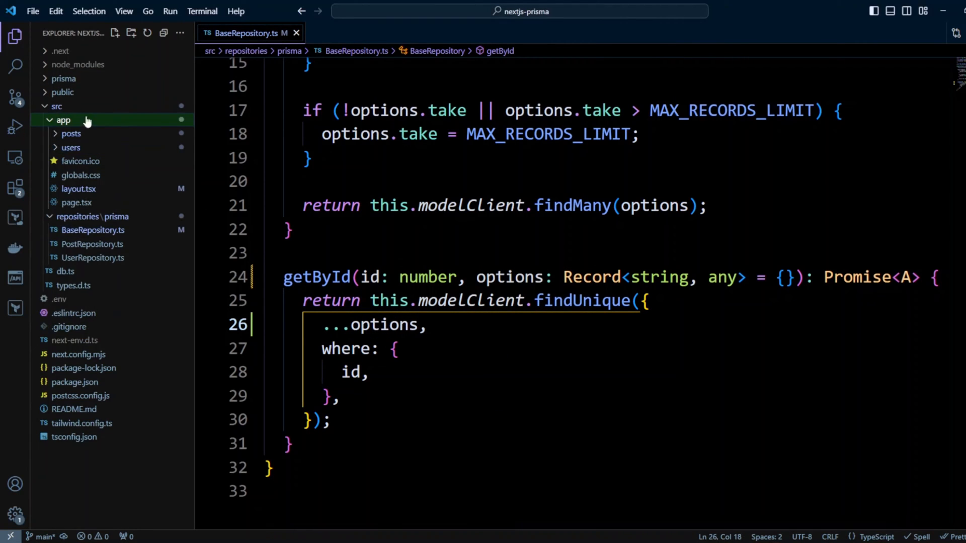
click(71, 148)
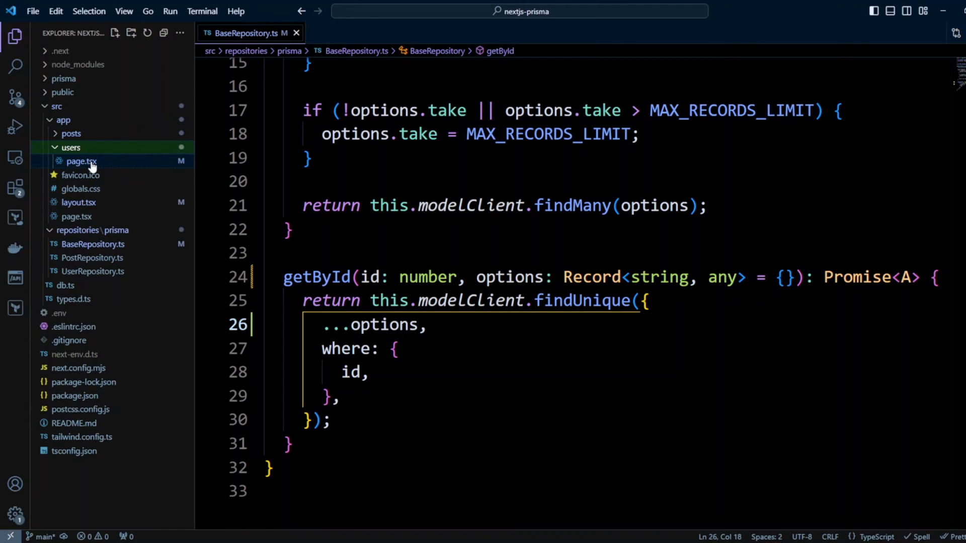
click(80, 161)
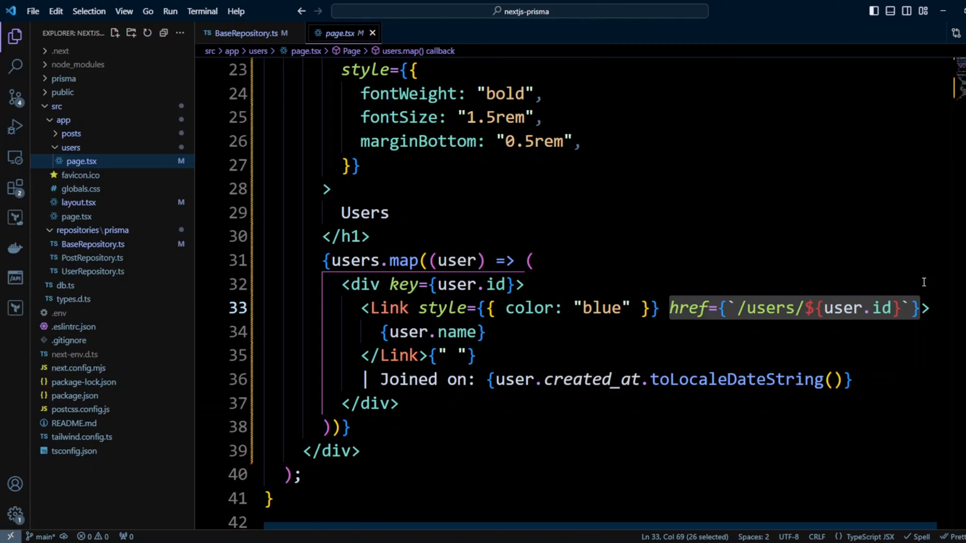
mouse_move(836, 241)
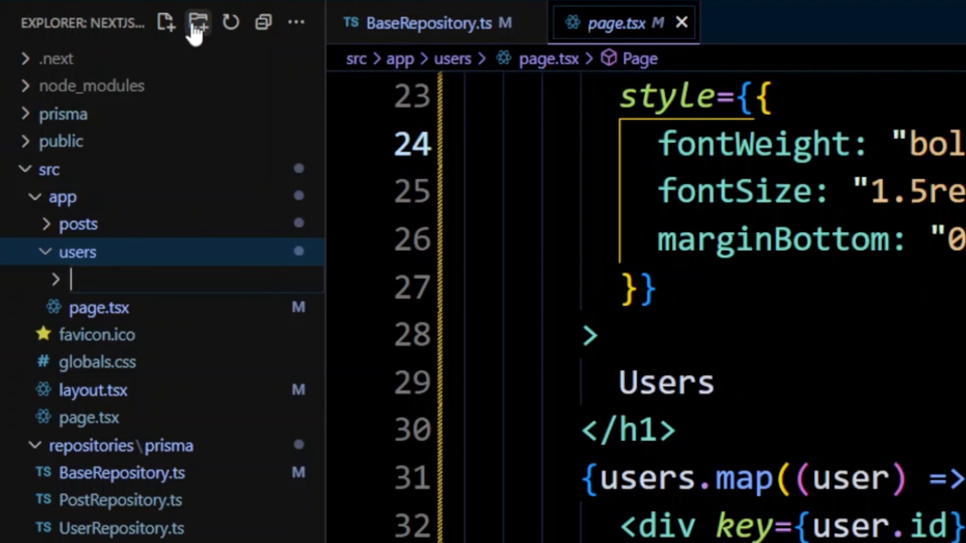
Step: Create an [id] folder inside users with a new page.tsx file
text([id)
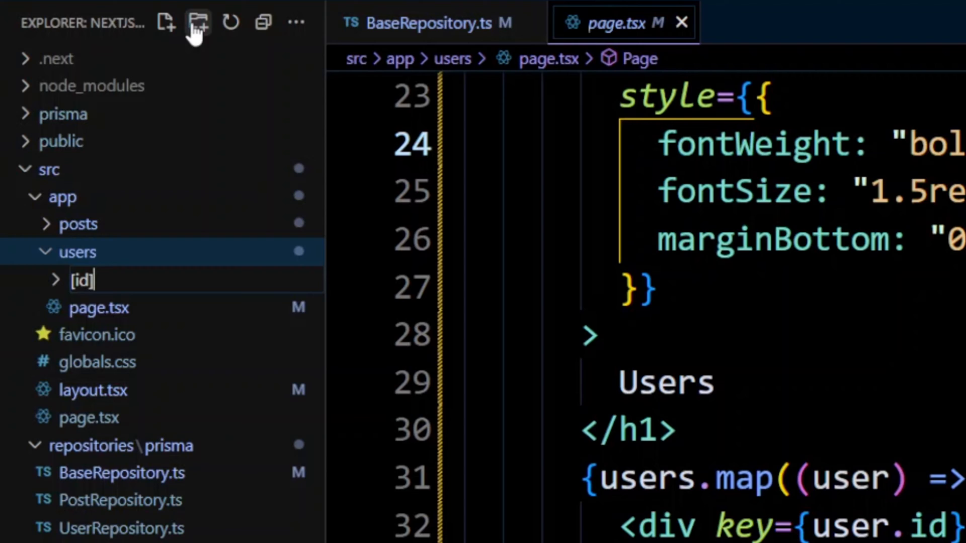
click(80, 279)
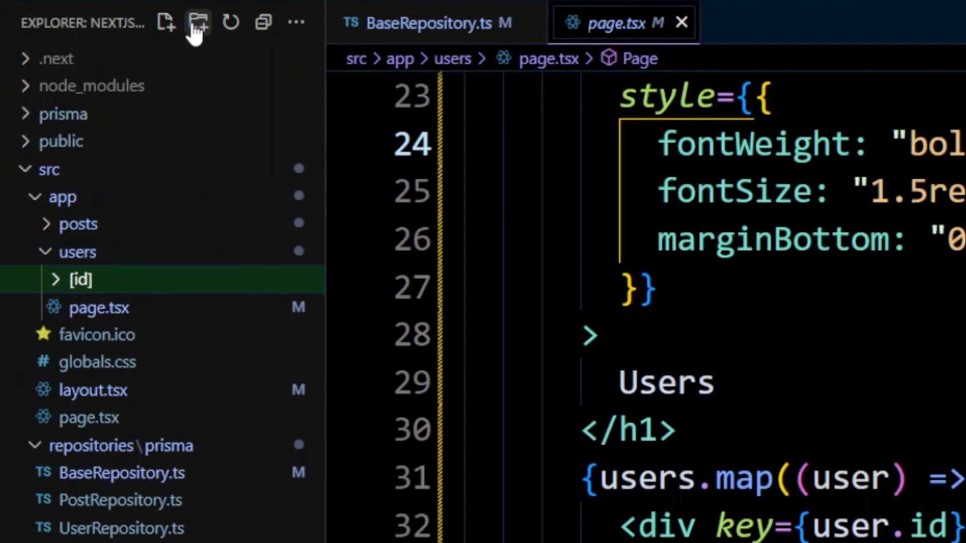
click(79, 279)
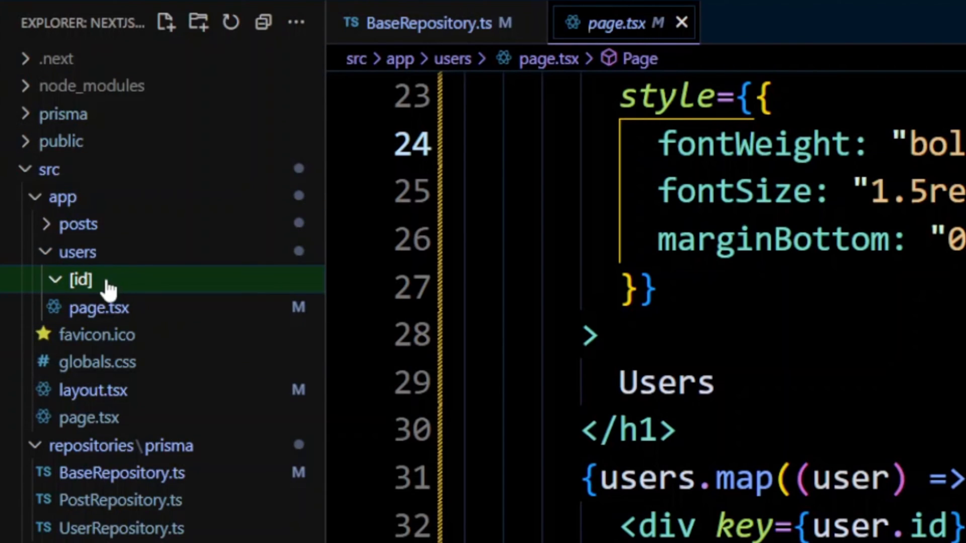
click(165, 22)
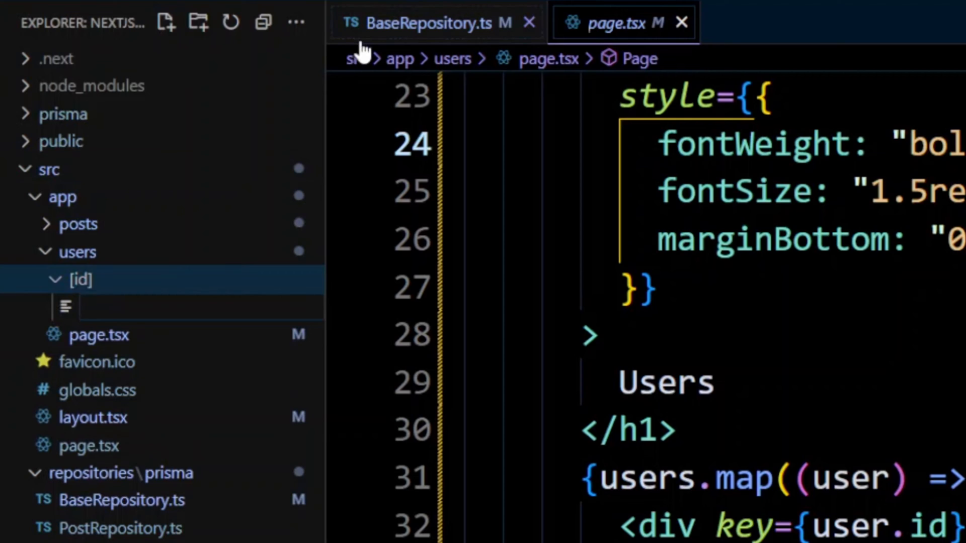
text(page.tsx)
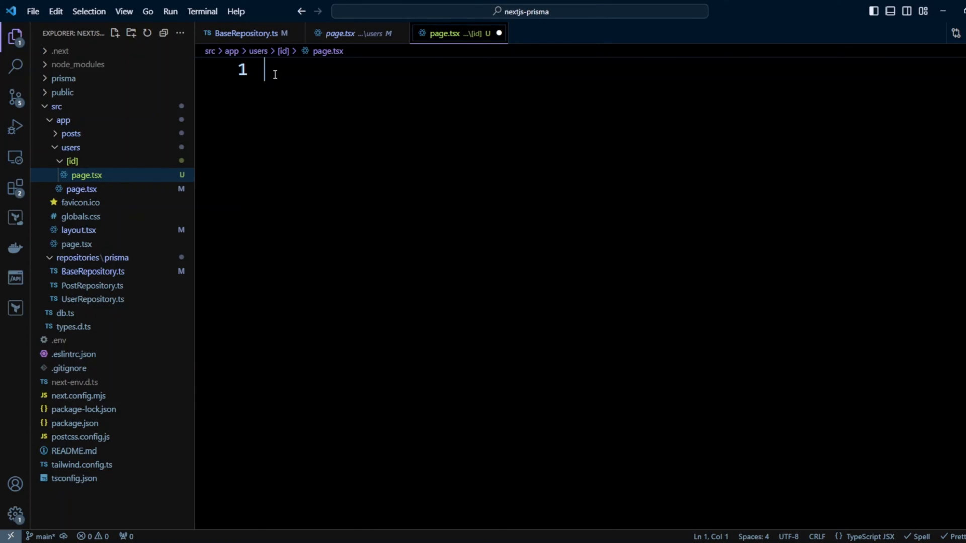
Step: Write the UserRepository import, force-dynamic export and getData(userId) including posts
text(import UserRepository from "@/repositories/prisma/UserRepository";)
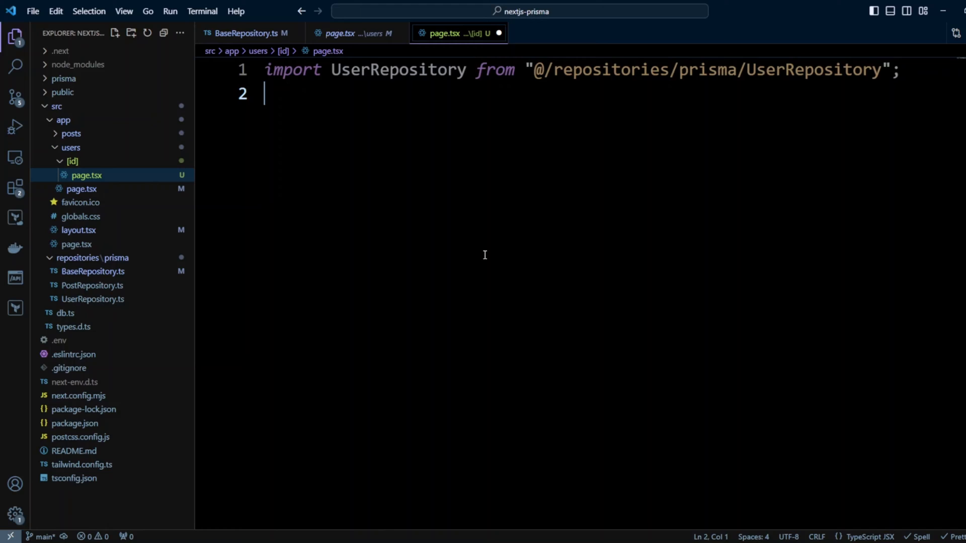
text(export const dynamic = "force-dynamic";)
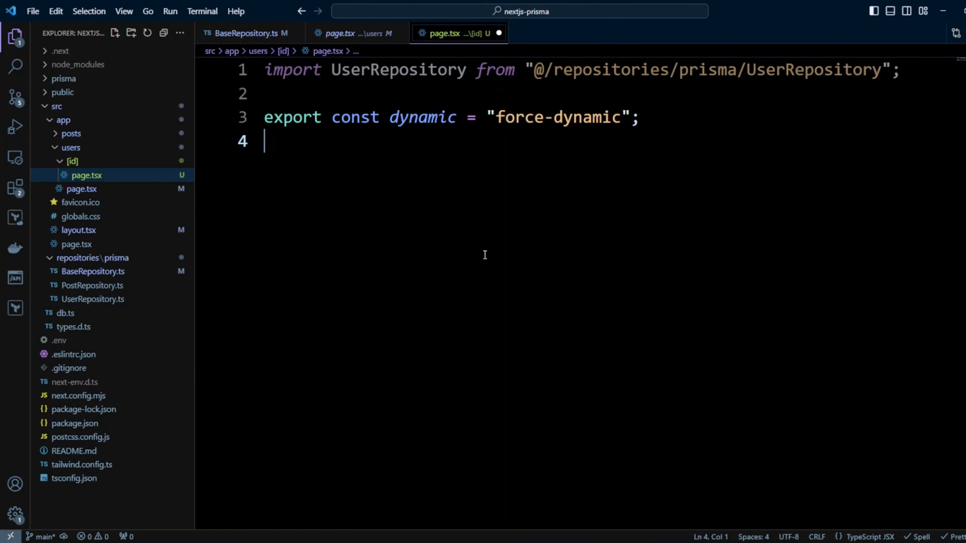
text(async function getData(userId: number) {)
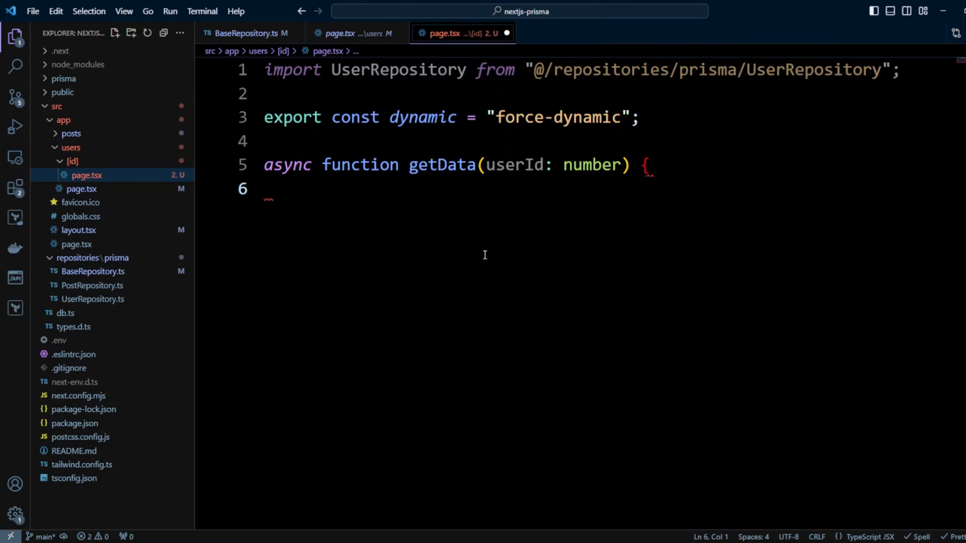
click(268, 189)
text(const userRepository = new UserRepository();)
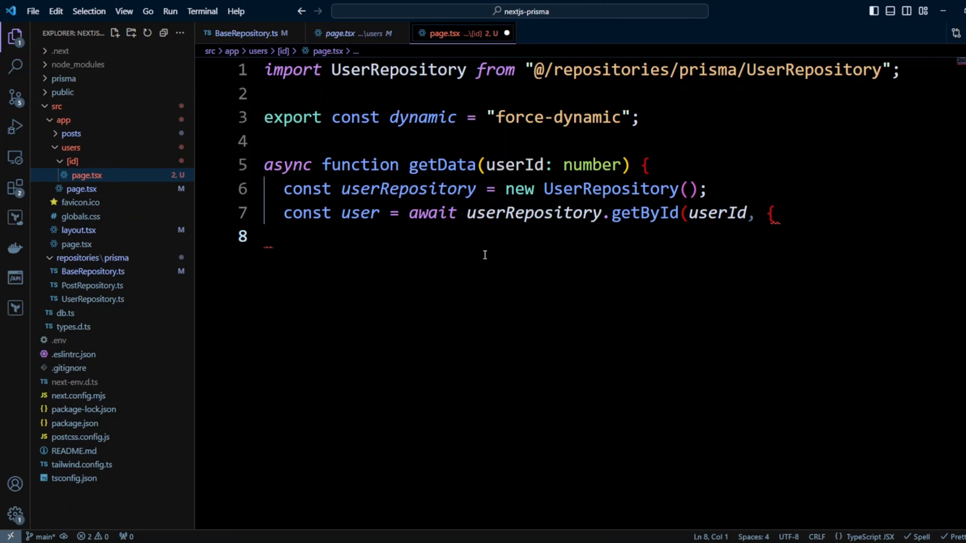
text(include: {)
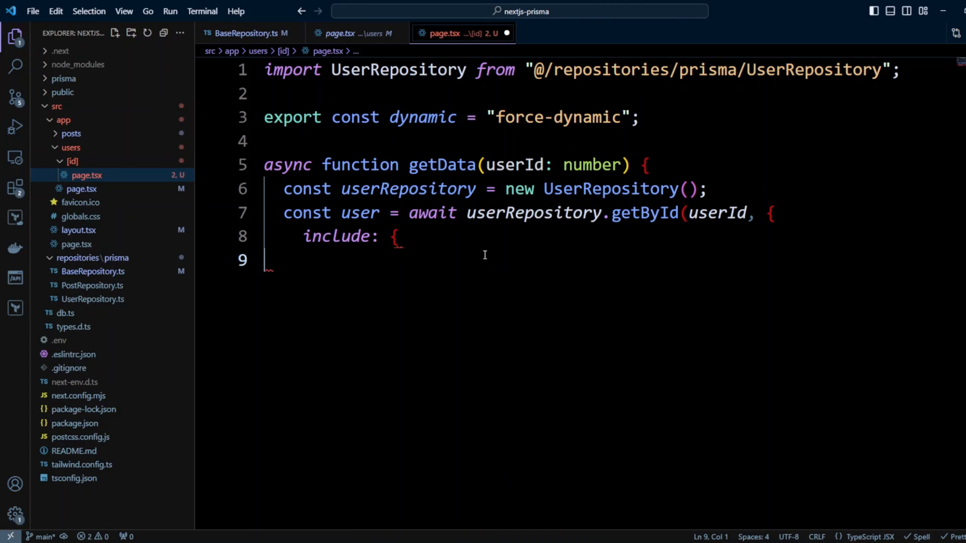
text(posts: true,)
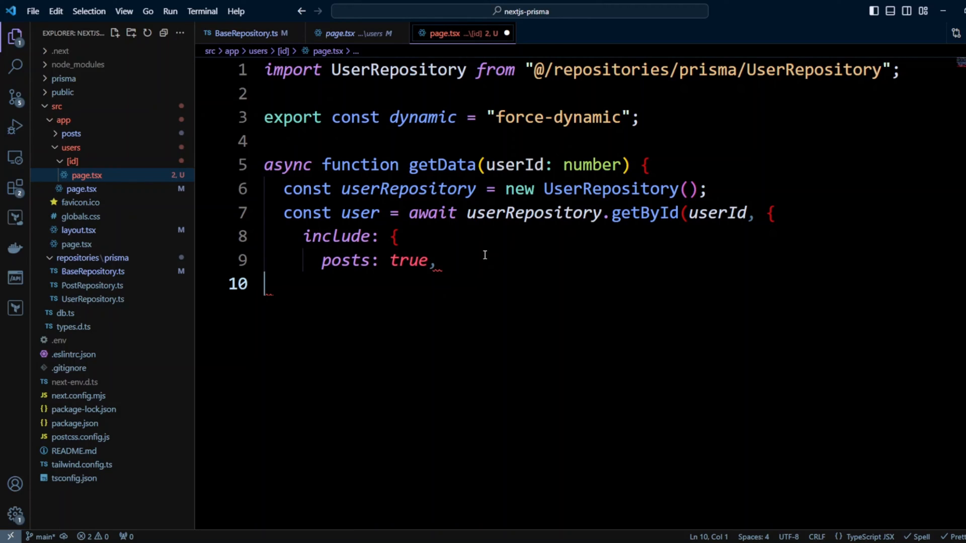
text(},)
text(return { user };)
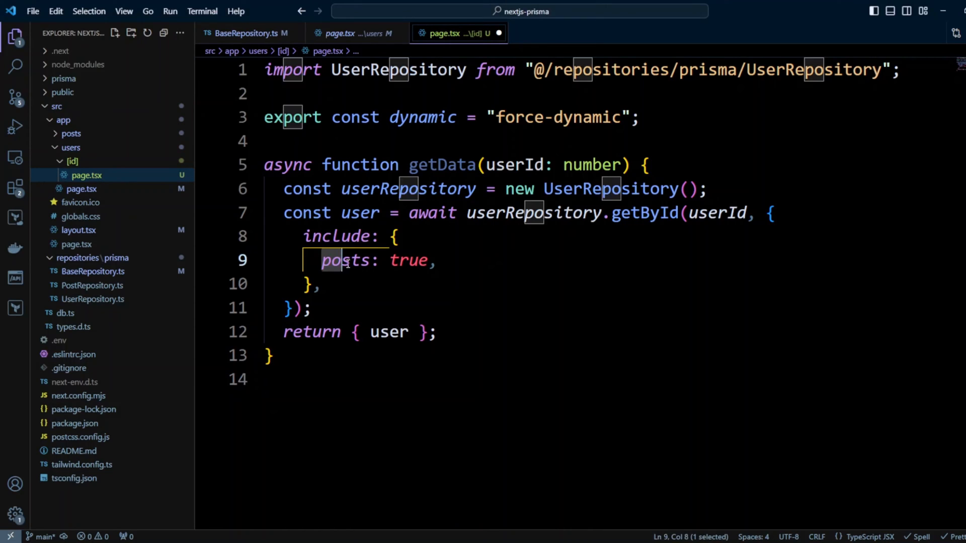
Step: Verify the posts field name in schema.prisma, then return to [id]/page.tsx
double_click(345, 261)
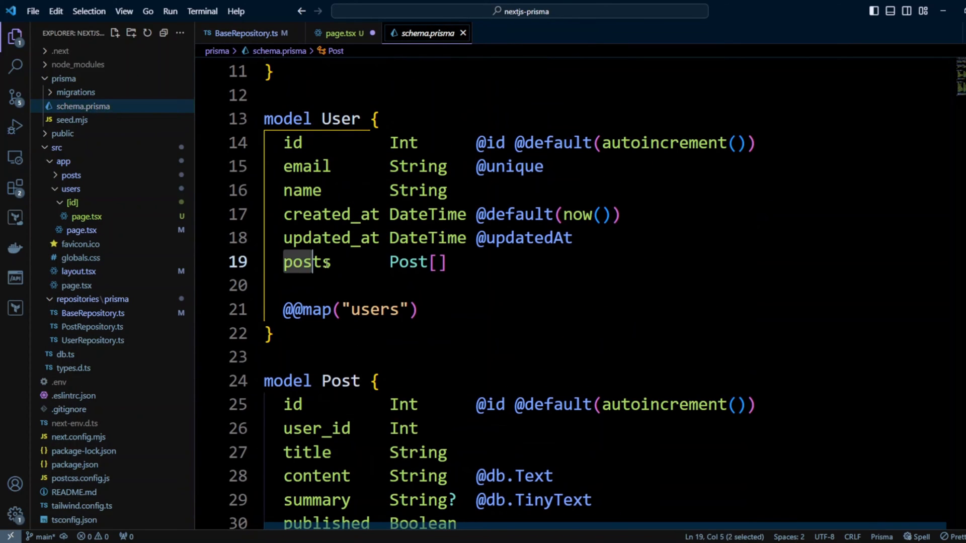
double_click(306, 262)
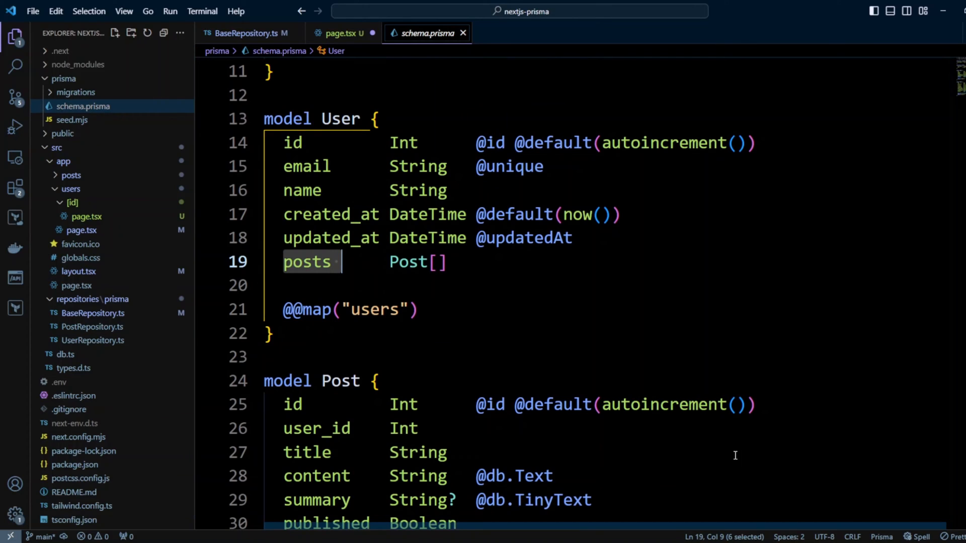
click(336, 32)
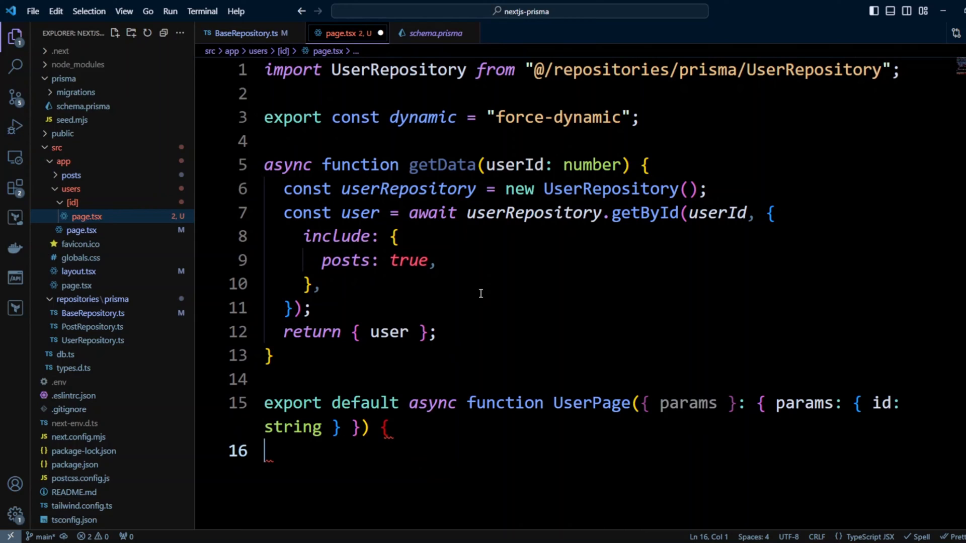
mouse_move(716, 284)
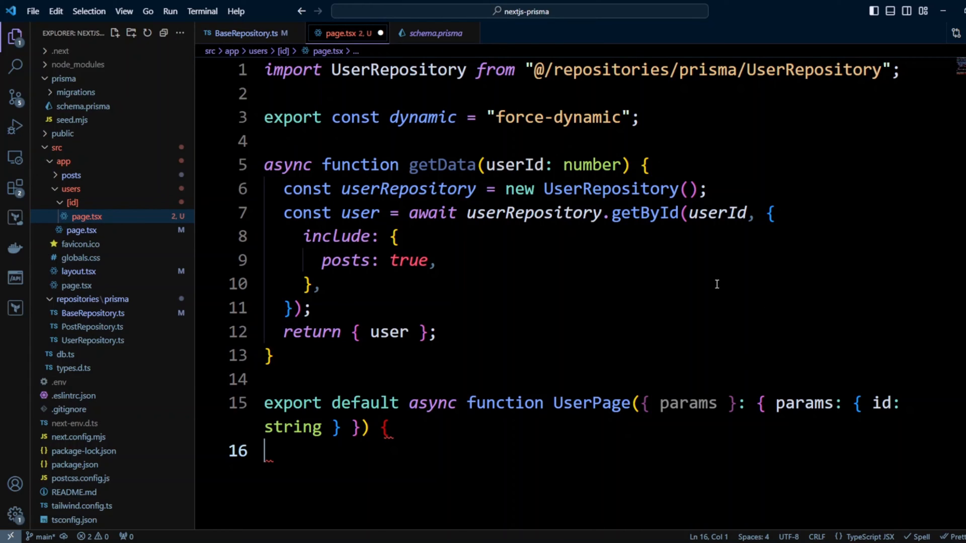
Step: Load the user with getData(parseInt(params.id)), render the name and posts section, then open types.d.ts
text(const { user } = await getData(parseInt(params.id));)
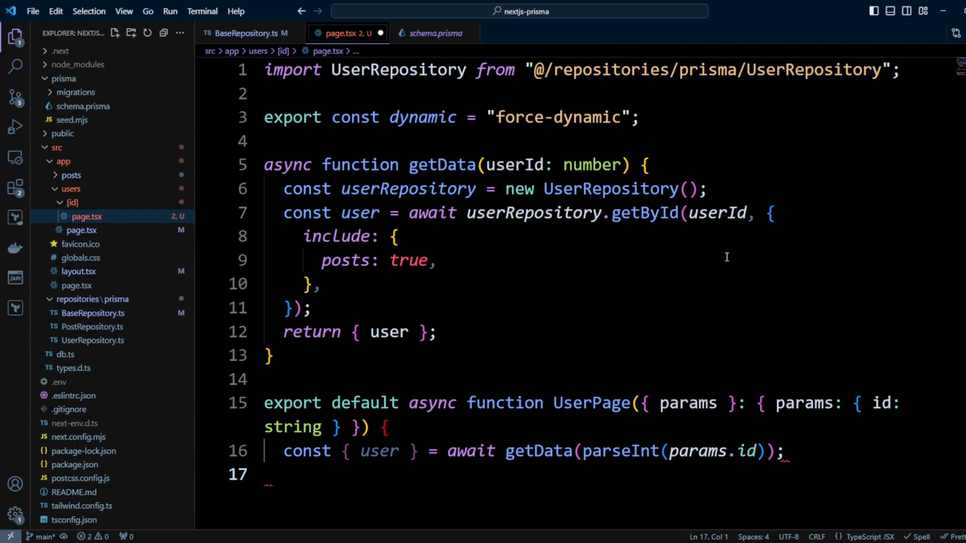
text(return ()
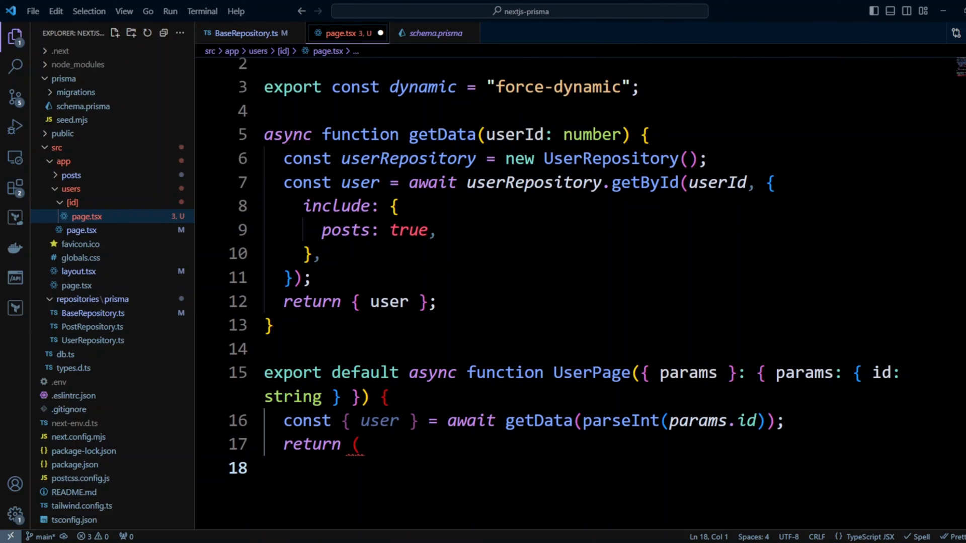
scroll(down, 3)
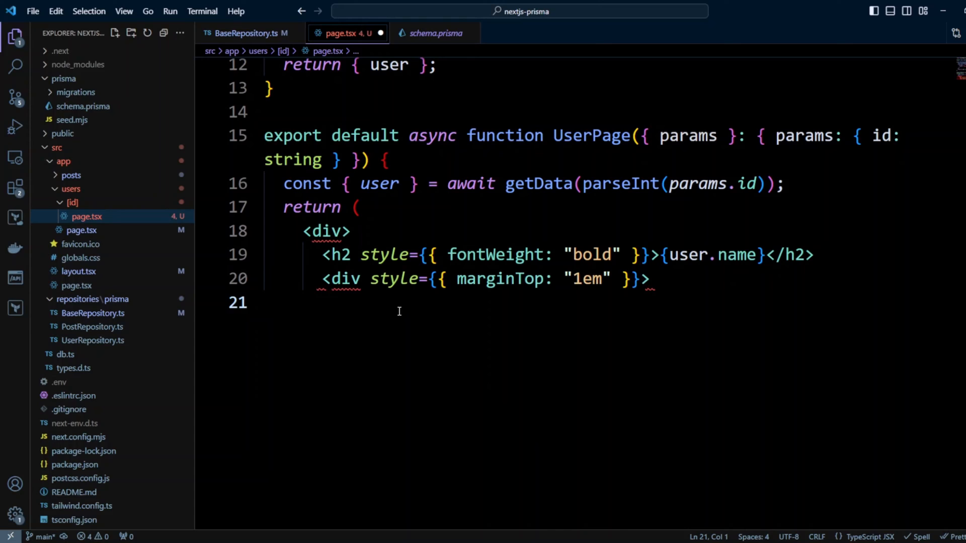
text({user.posts &&)
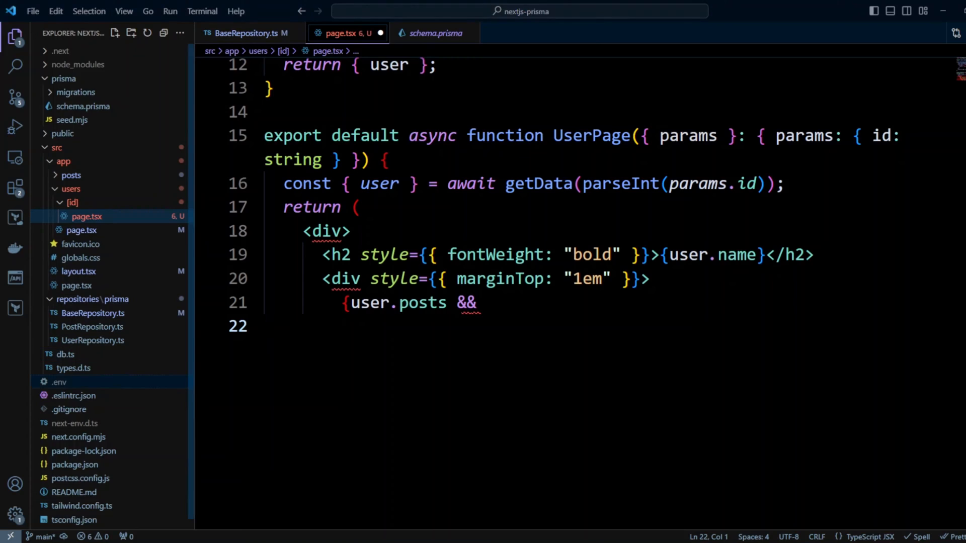
click(73, 368)
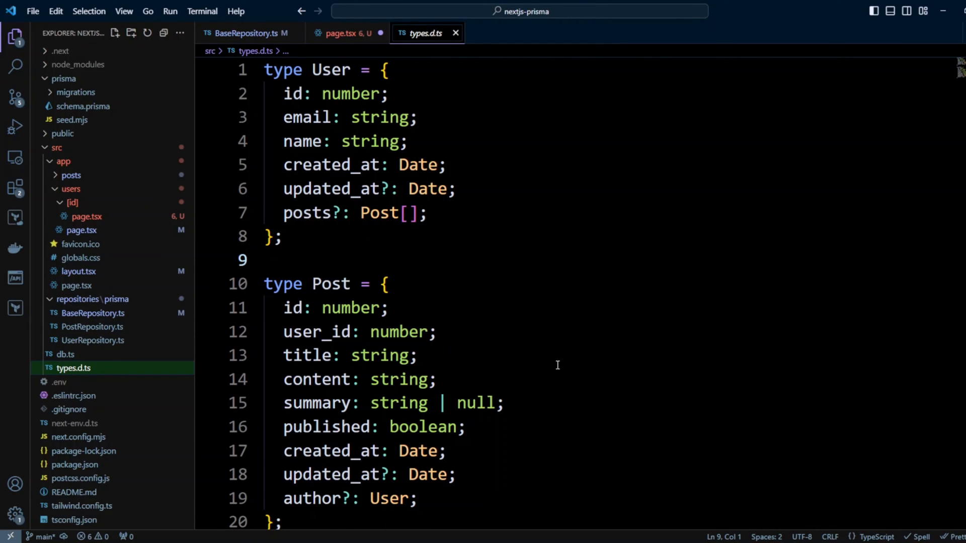
Step: Confirm posts is optional in types.d.ts, finish the post title/date list, and run npm run dev
double_click(316, 212)
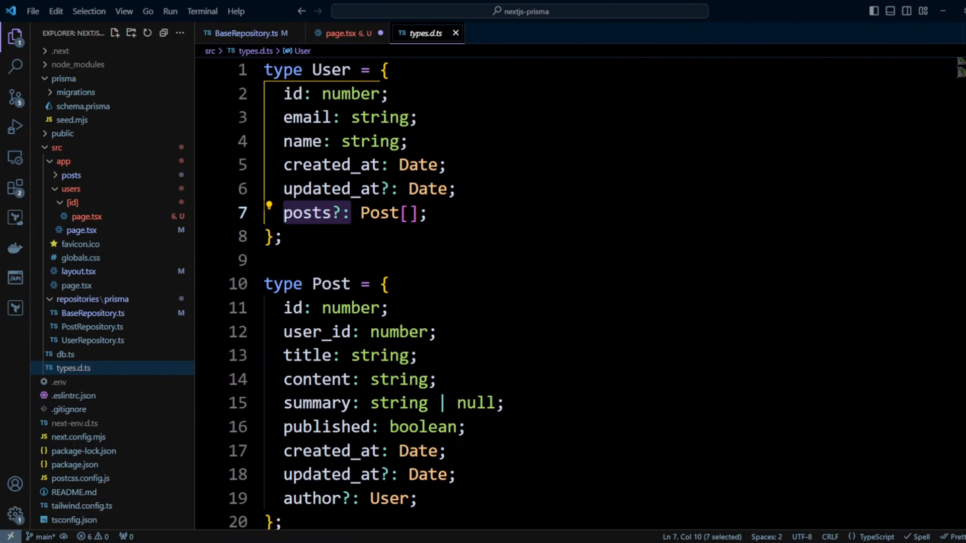
click(342, 33)
text(n)
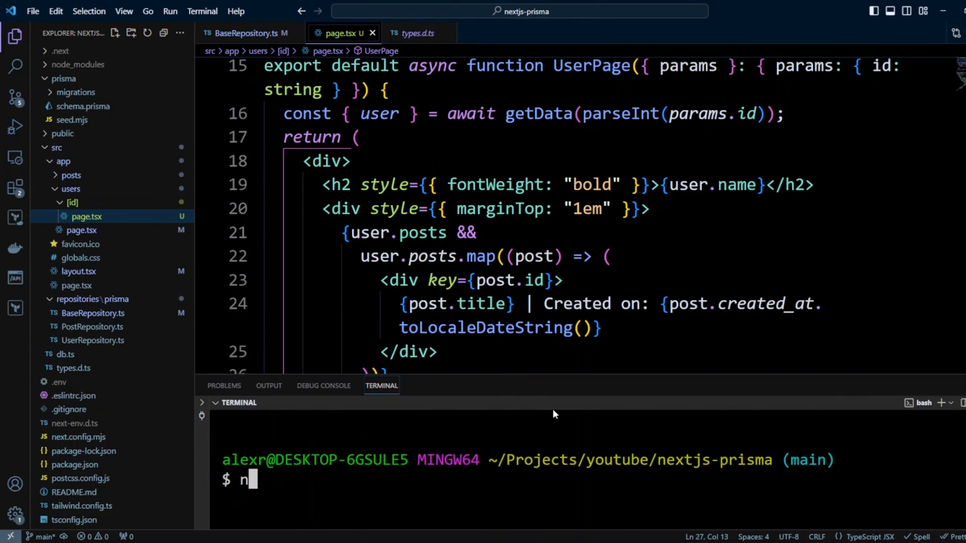
text(pm run dev)
text(loca)
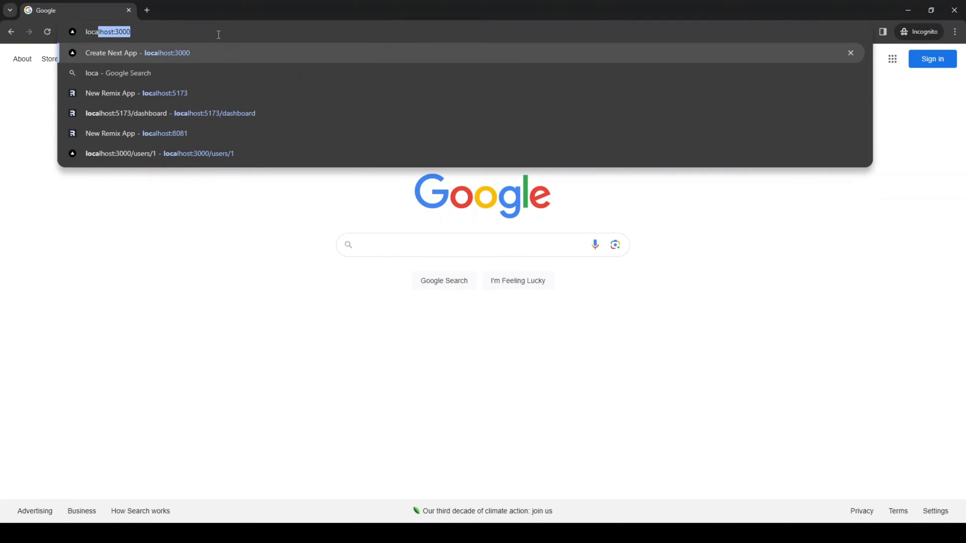
Step: Browse localhost:3000 users and open individual pages, including Clint Thompson's post Meager Spleen
click(137, 52)
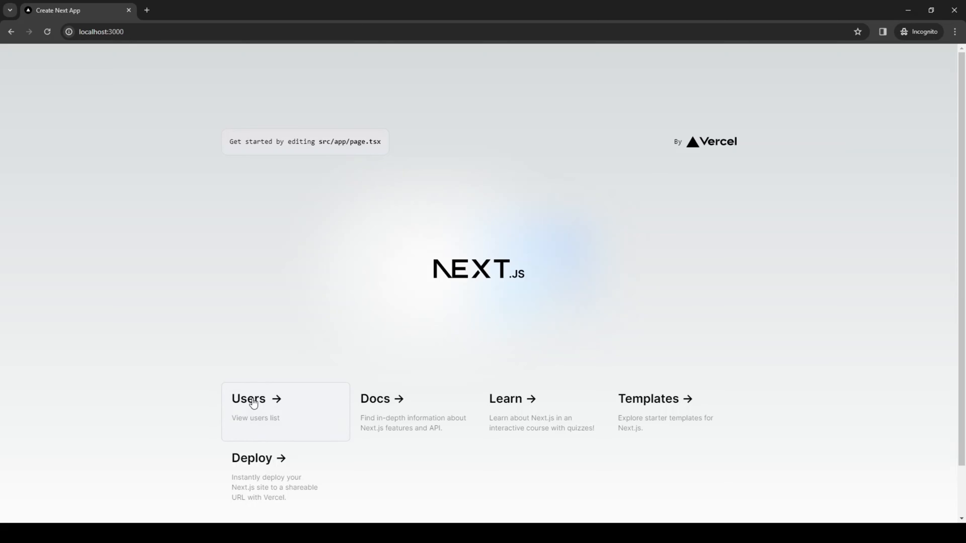
click(249, 399)
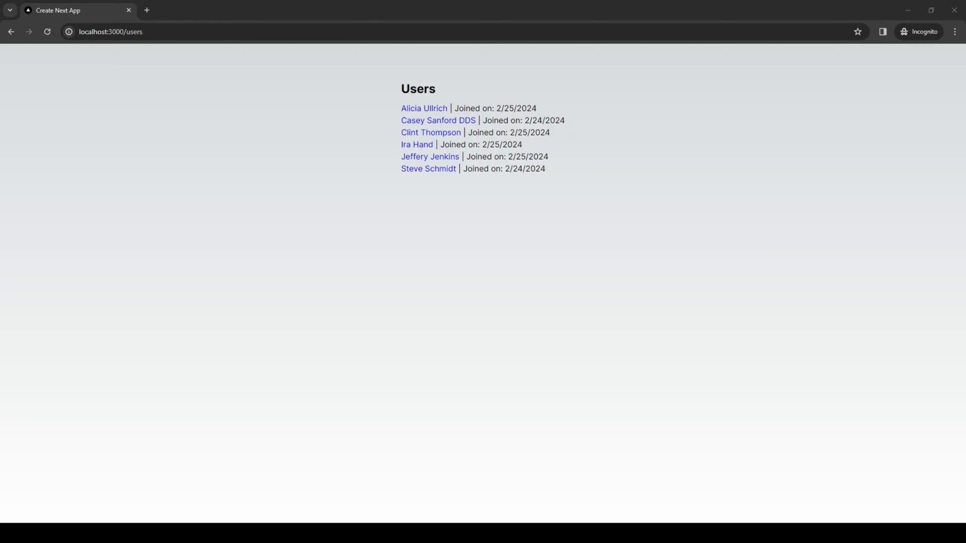
click(423, 109)
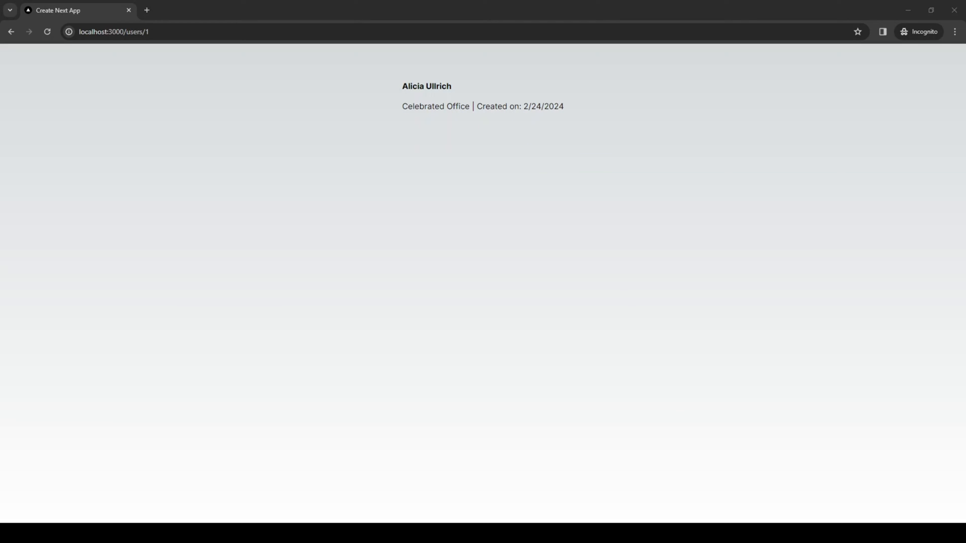
click(11, 32)
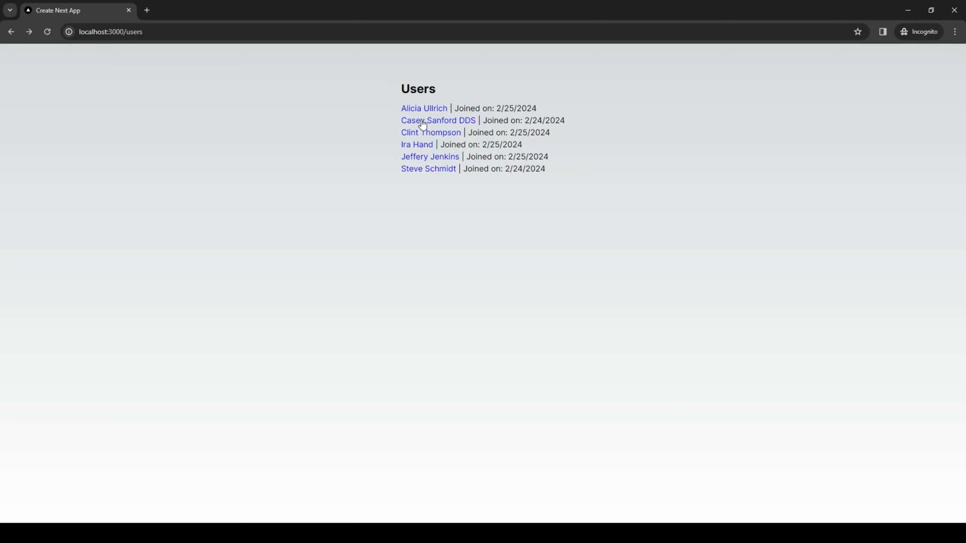
click(437, 120)
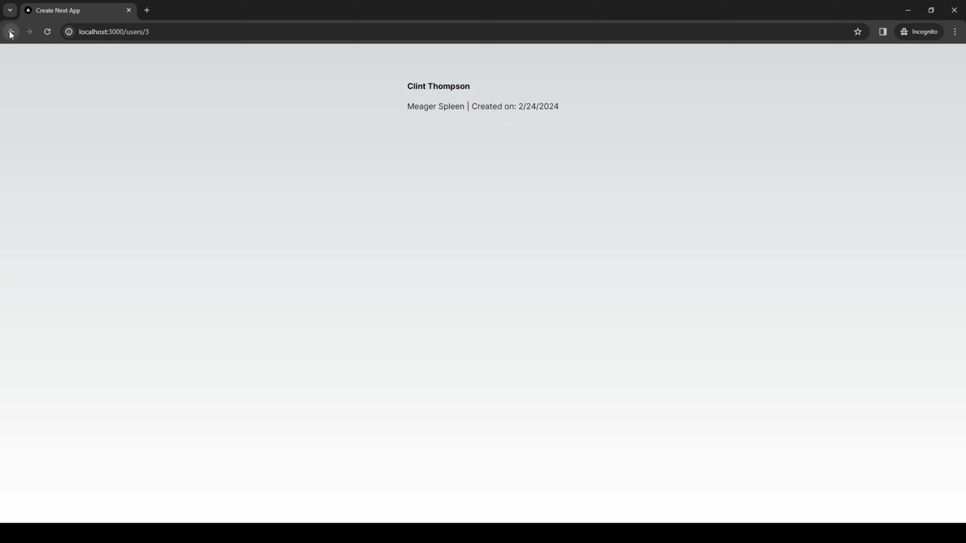
click(10, 31)
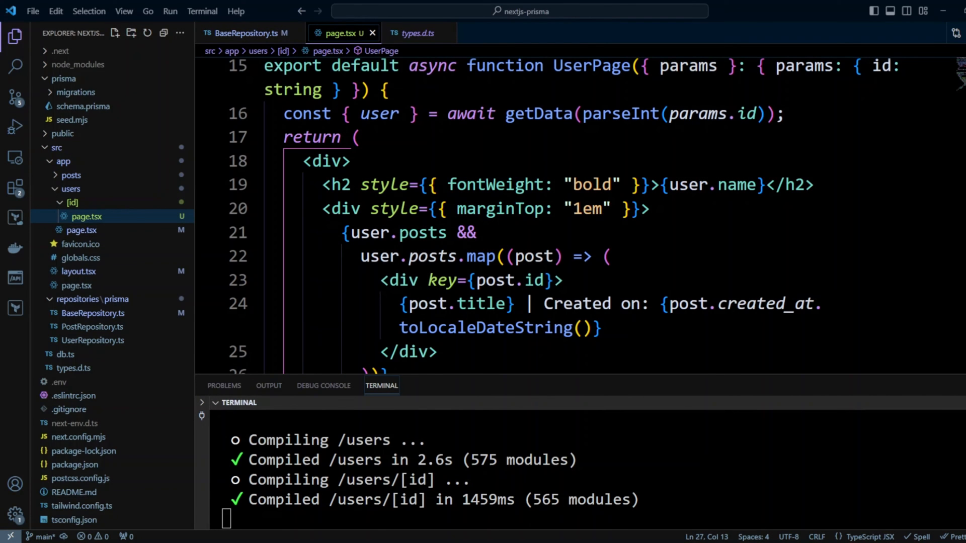
Step: Close the open editor tabs and open src/app/posts/page.tsx from the Explorer
click(472, 161)
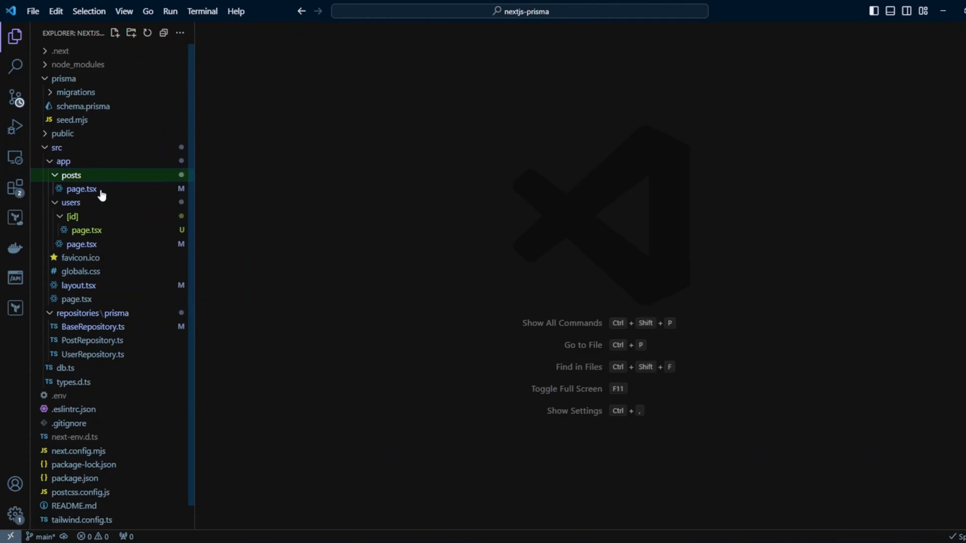
click(80, 188)
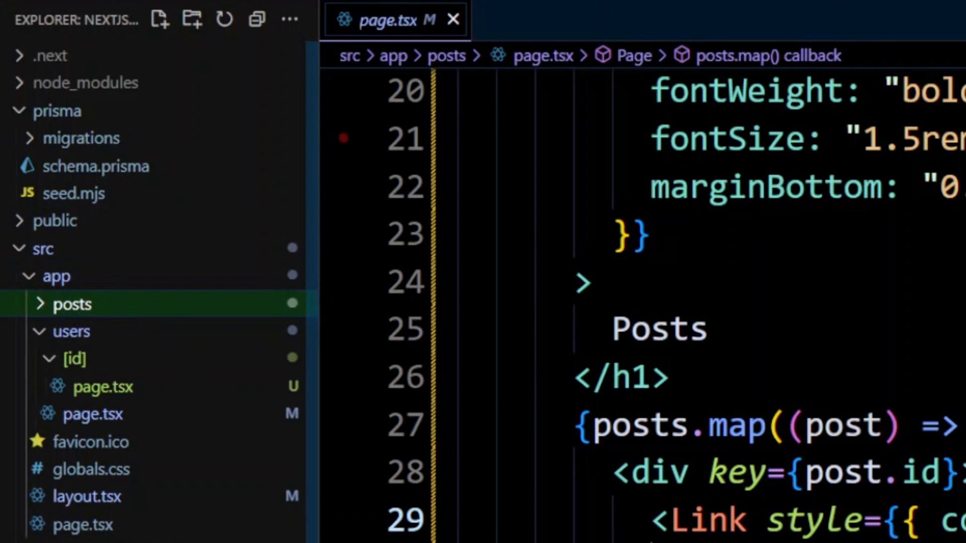
Step: Create an [id] folder under posts and add a new page.tsx file inside it
click(191, 19)
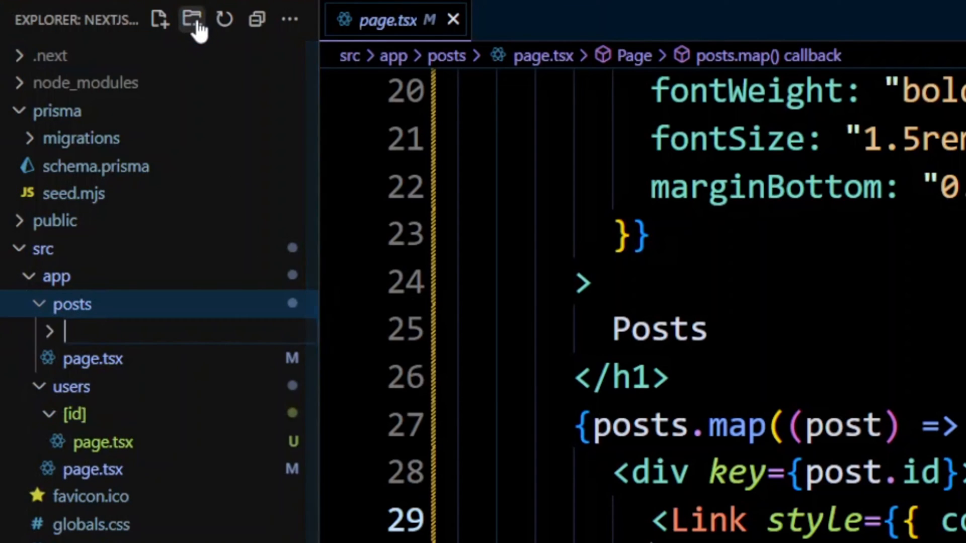
text([id])
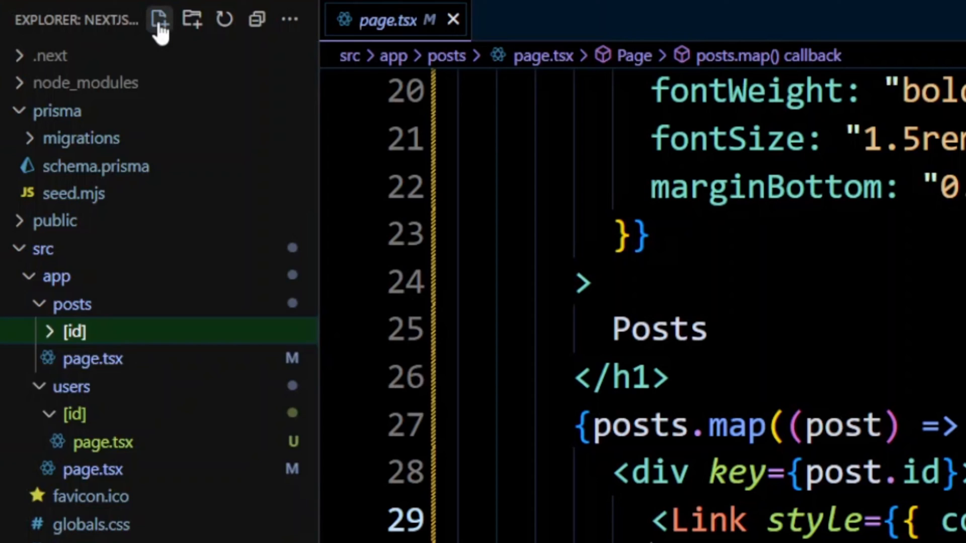
click(159, 20)
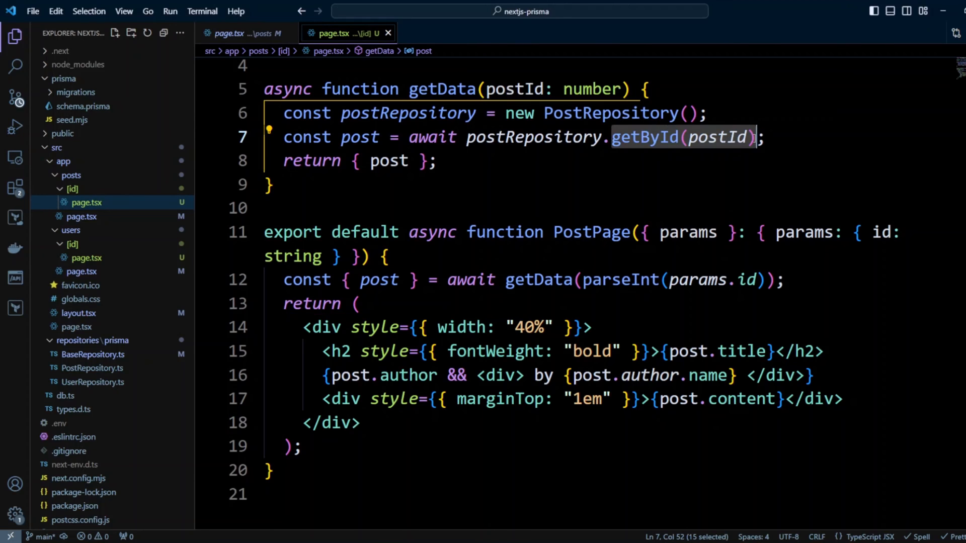
mouse_move(885, 86)
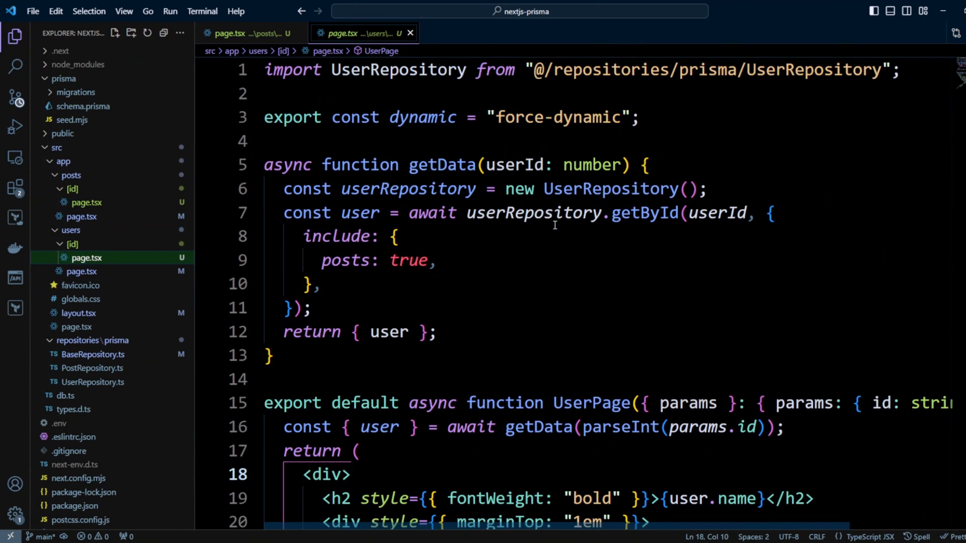
mouse_move(640, 261)
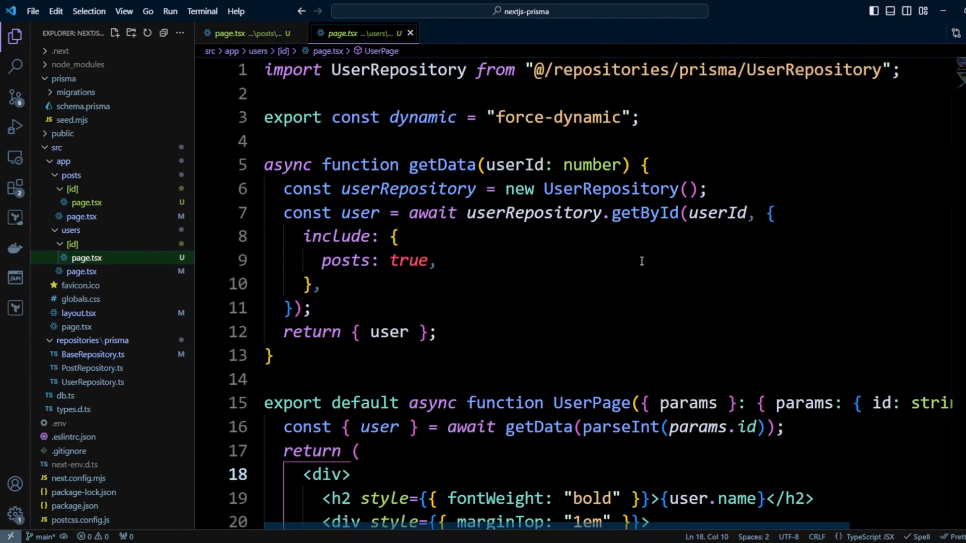
mouse_move(371, 260)
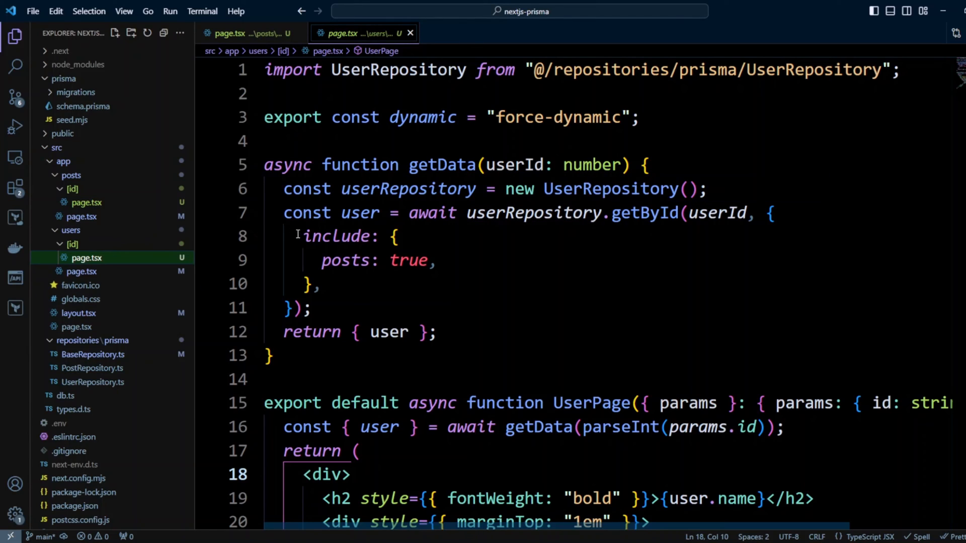
mouse_move(566, 273)
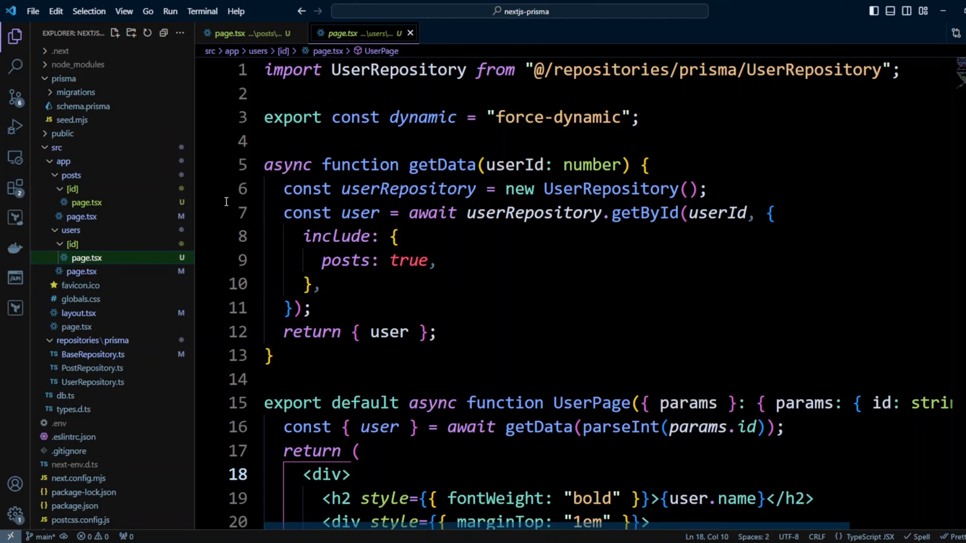
mouse_move(764, 216)
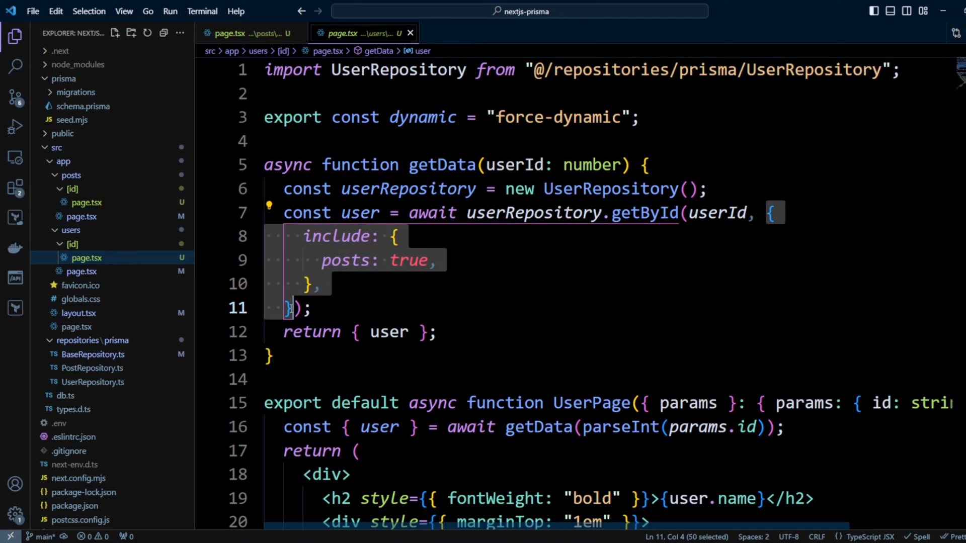
mouse_move(559, 216)
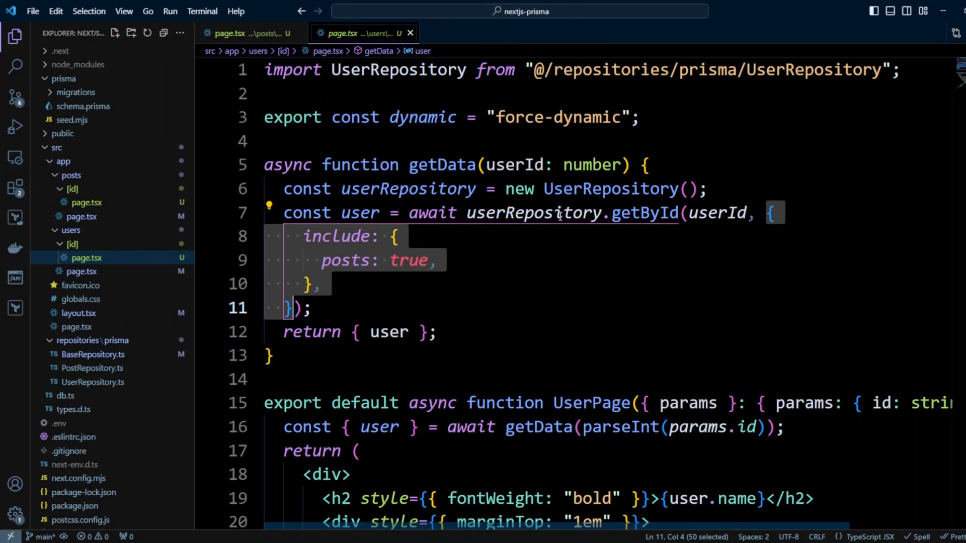
mouse_move(845, 478)
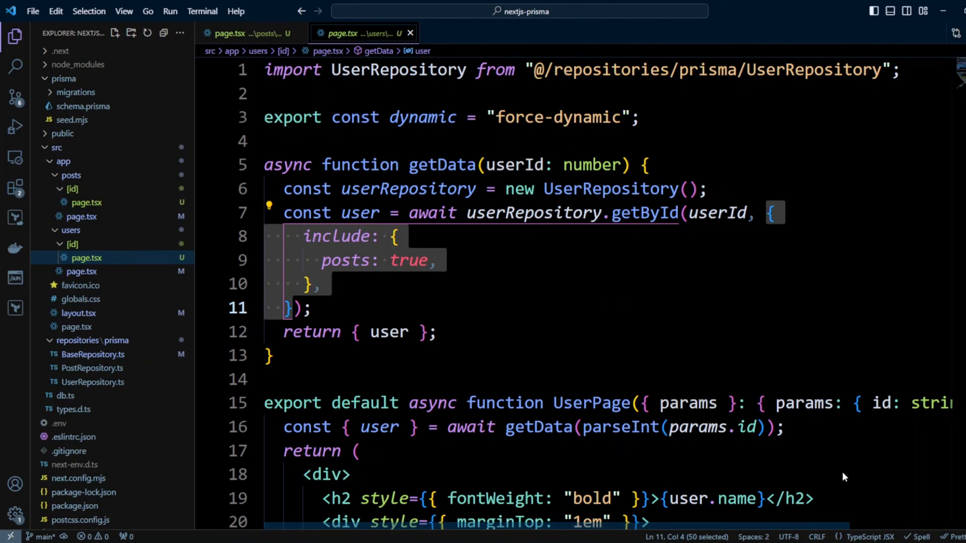
mouse_move(605, 242)
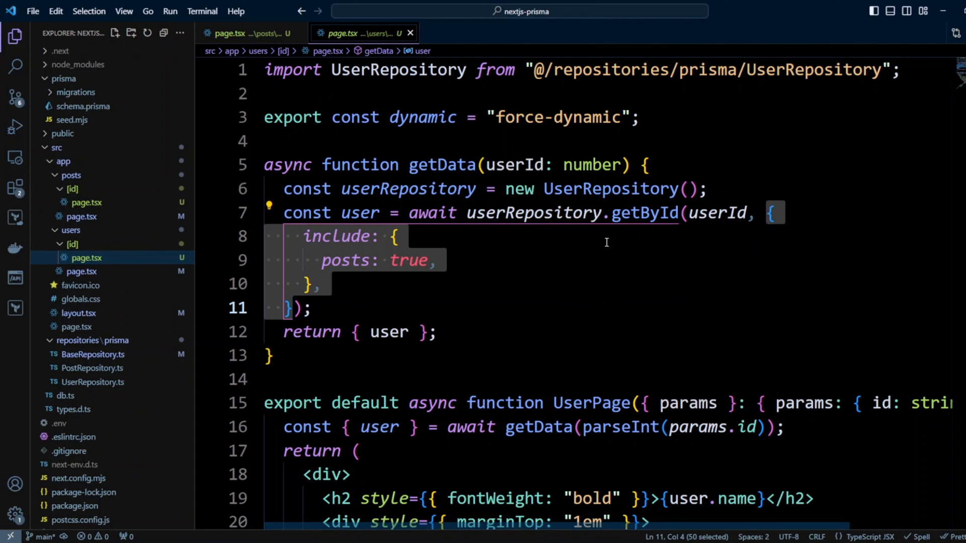
Step: Switch back to the posts/[id]/page.tsx editor tab
click(228, 33)
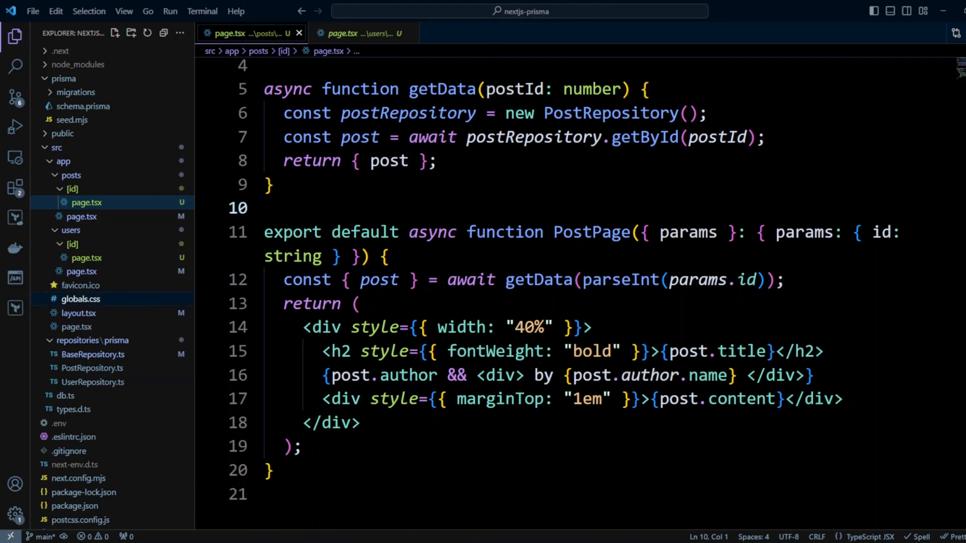
Step: In PostRepository.ts, add getById(id) returning super.getById with include: { author: true }
click(92, 368)
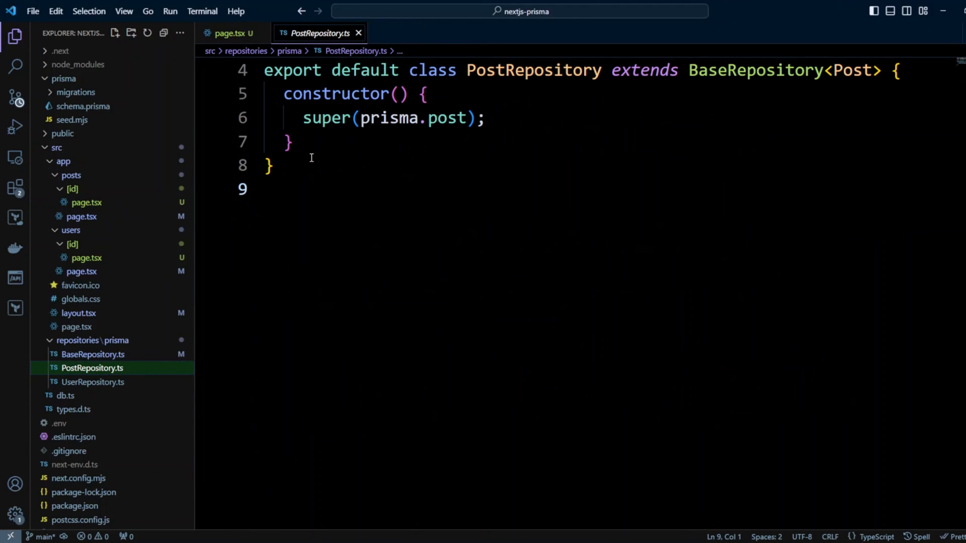
click(288, 142)
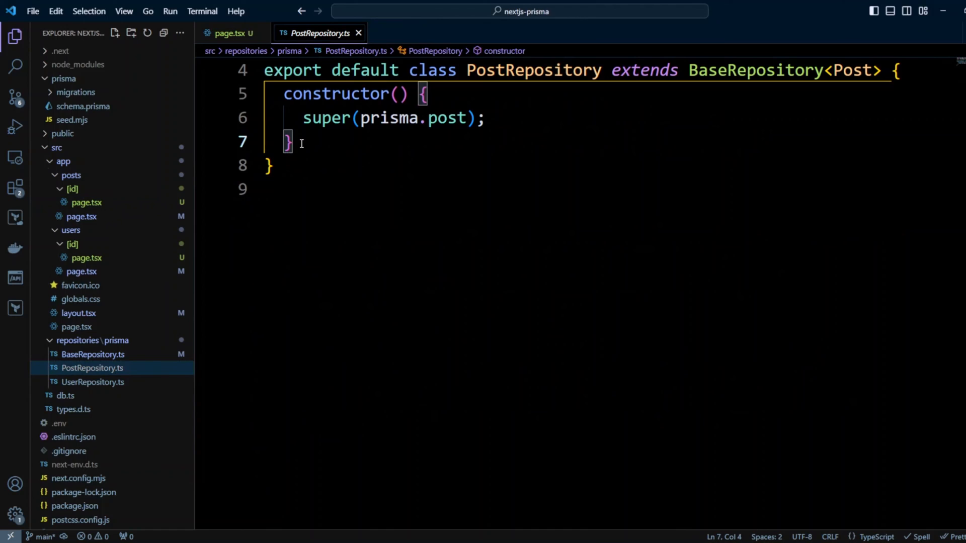
key(Enter)
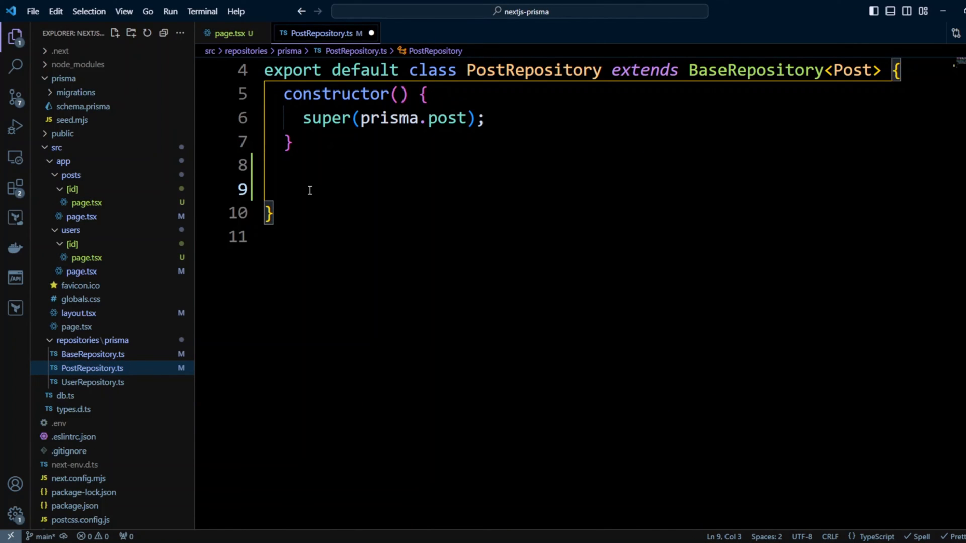
text(getById(id: number): Promise<Post> {)
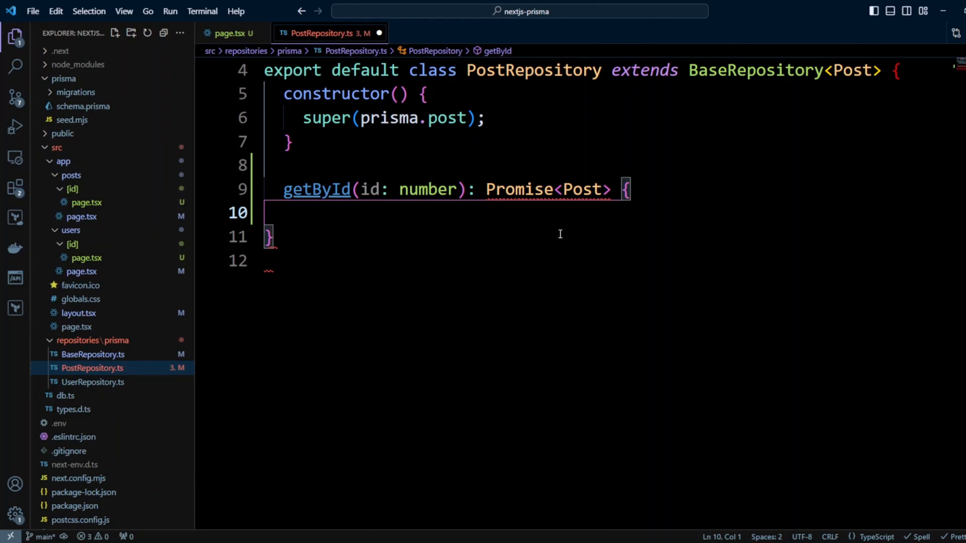
text(return super.getById(id, {)
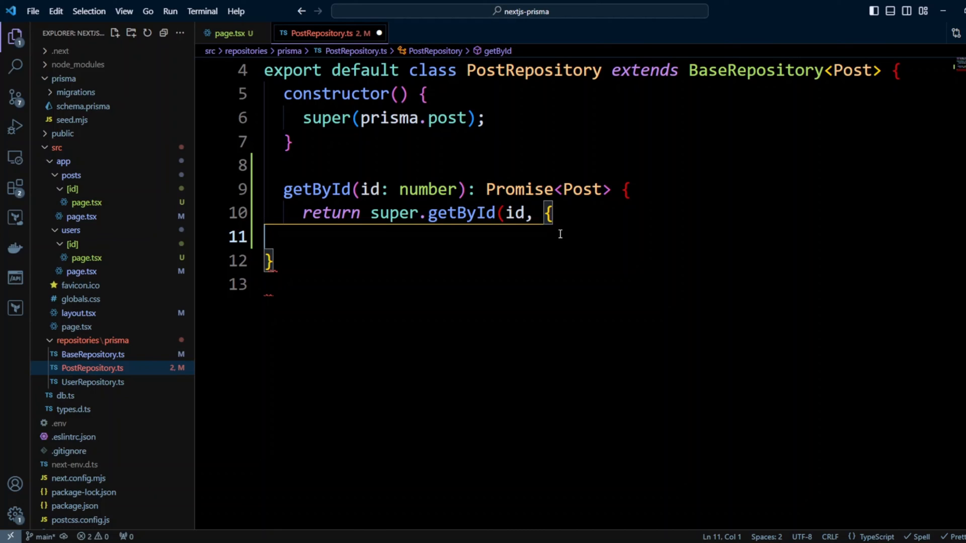
text(include: {)
text(author: true,)
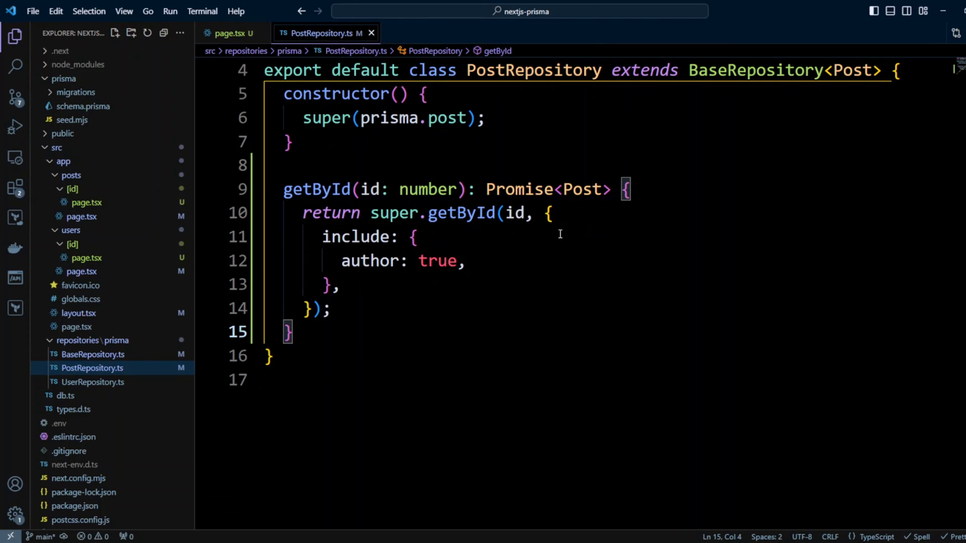
double_click(370, 261)
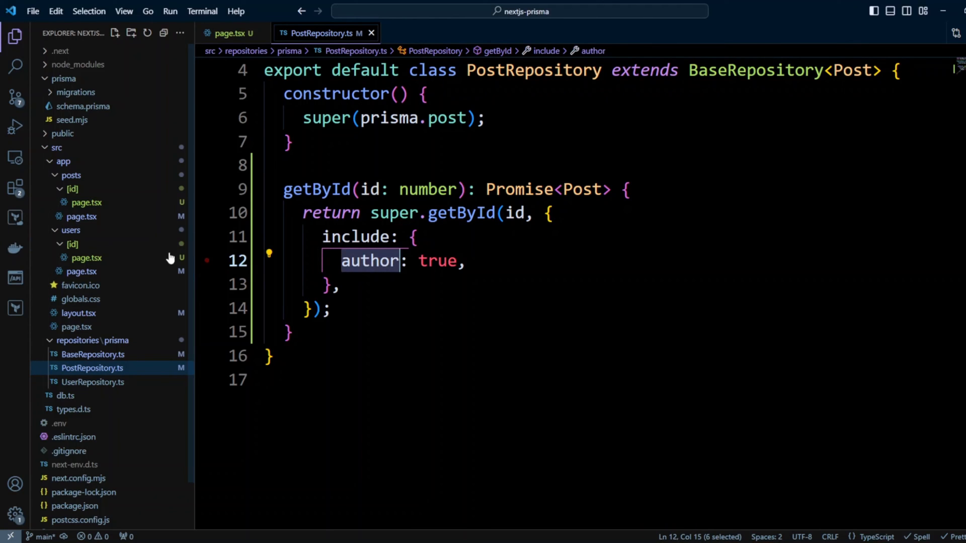
click(82, 106)
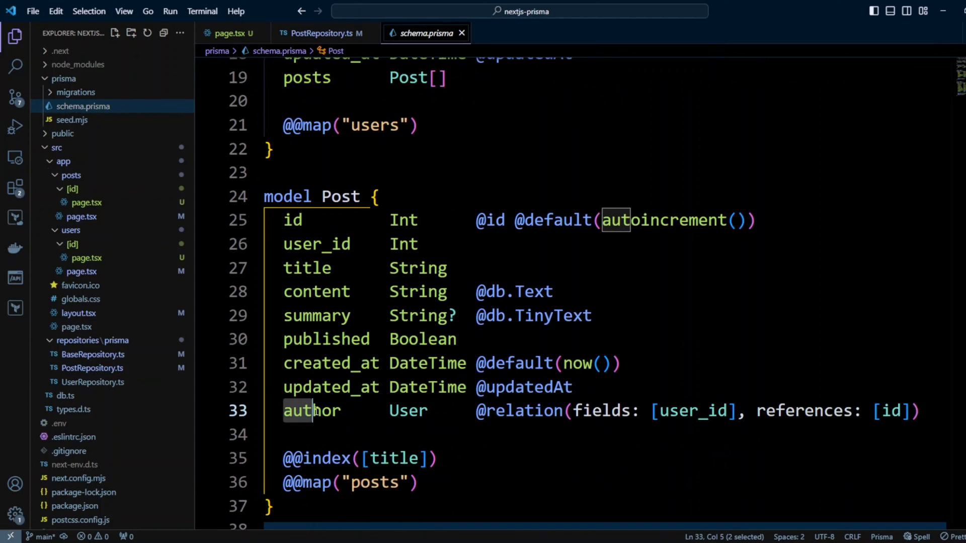
double_click(311, 411)
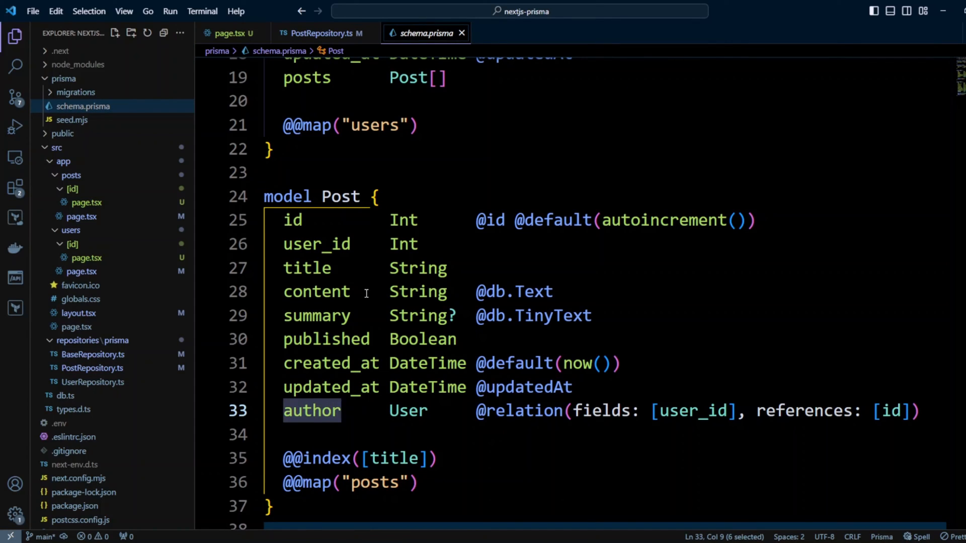
click(320, 33)
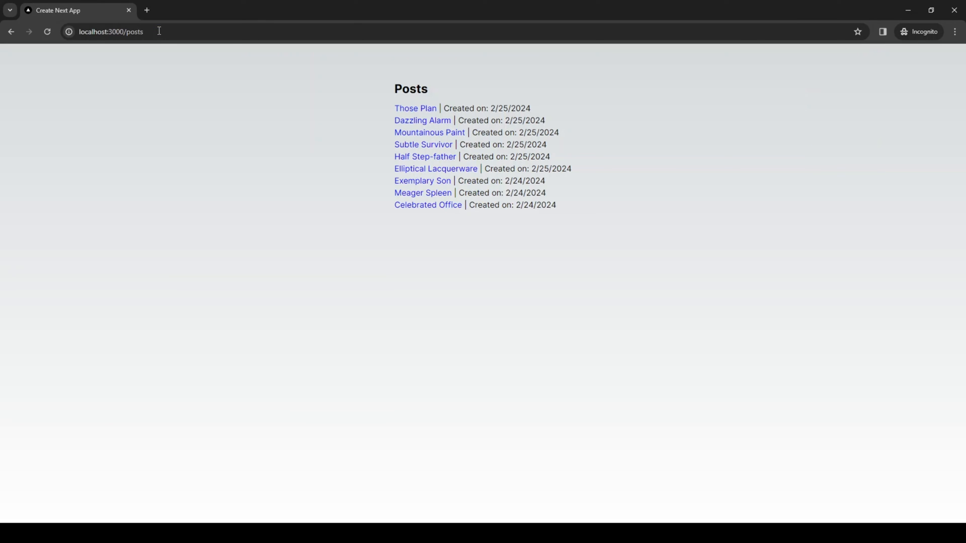
mouse_move(419, 147)
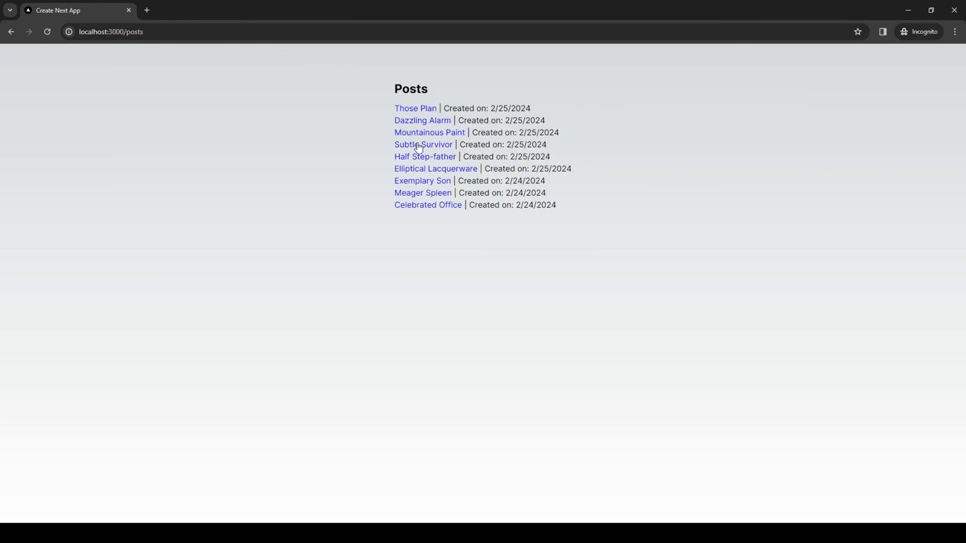
mouse_move(423, 110)
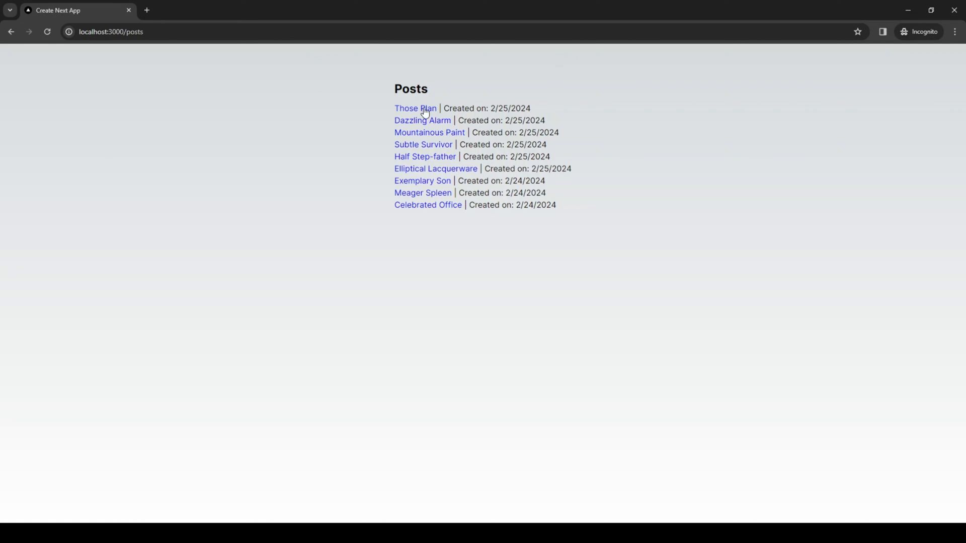
mouse_move(411, 121)
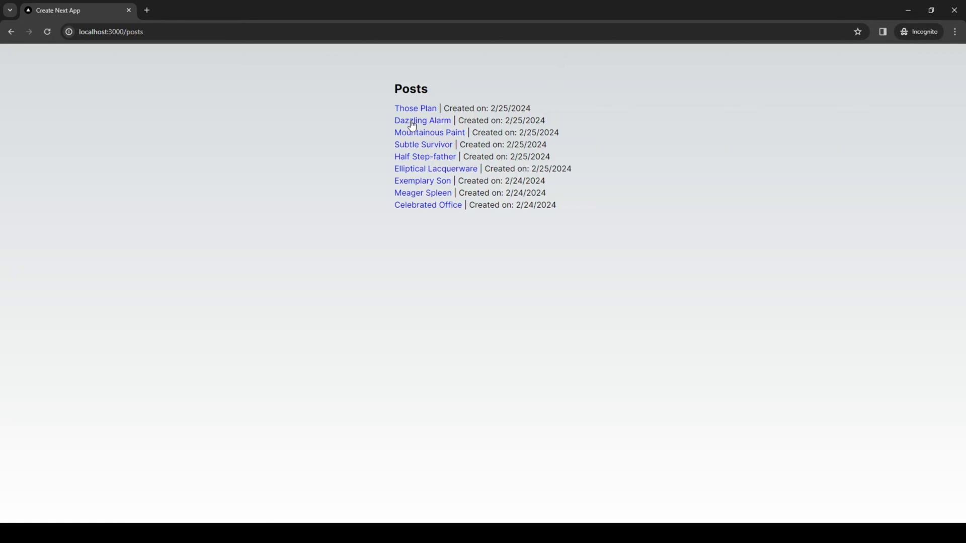
mouse_move(416, 109)
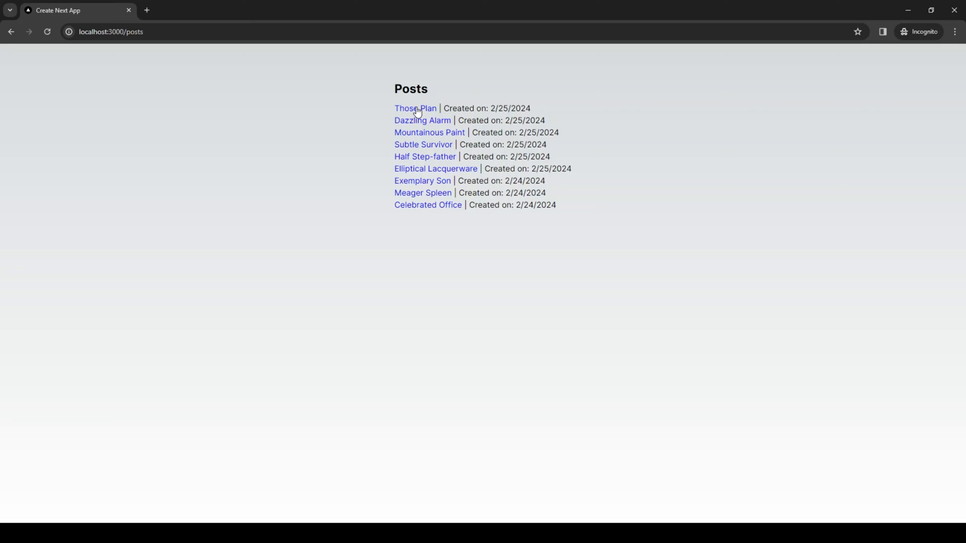
Step: Check the author line on the Those Plan and Subtle Survivor post pages, then go back
click(414, 109)
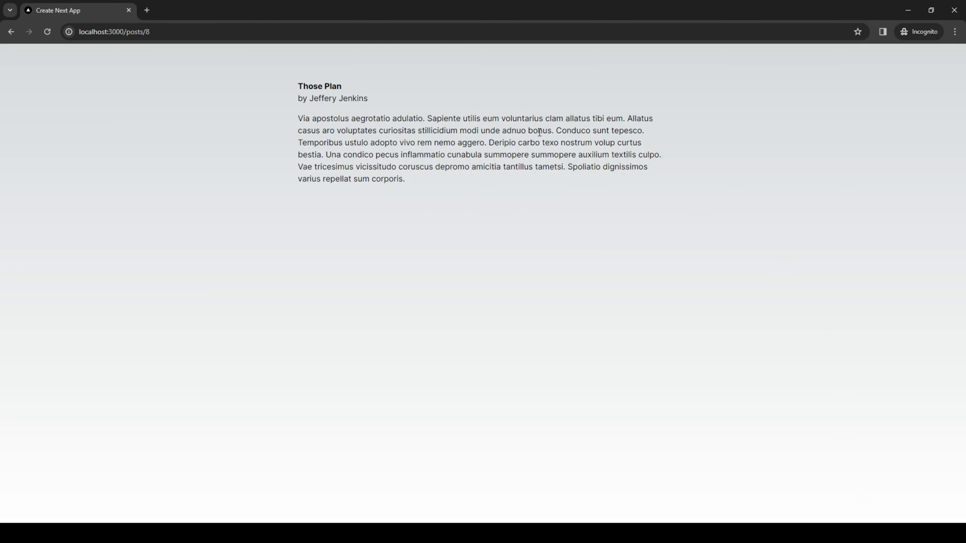
mouse_move(295, 99)
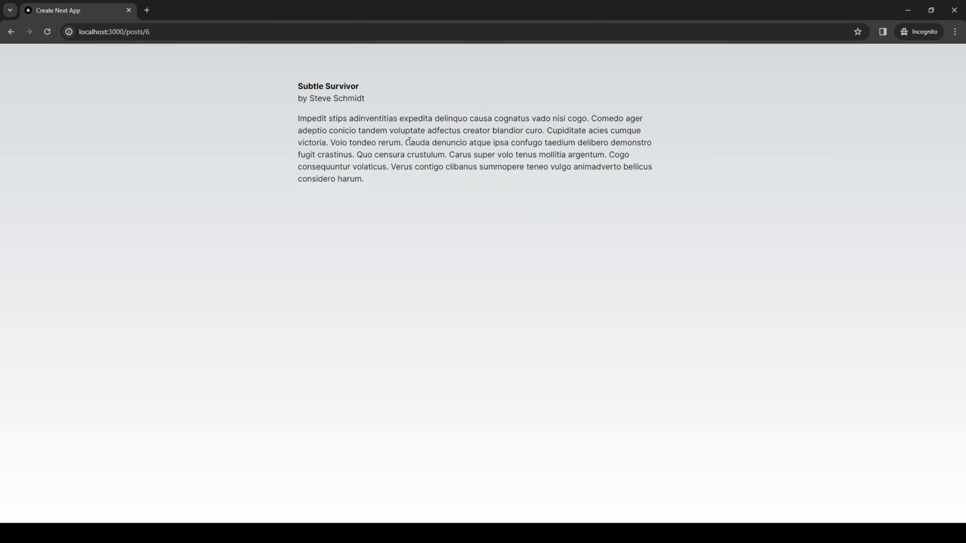
double_click(331, 98)
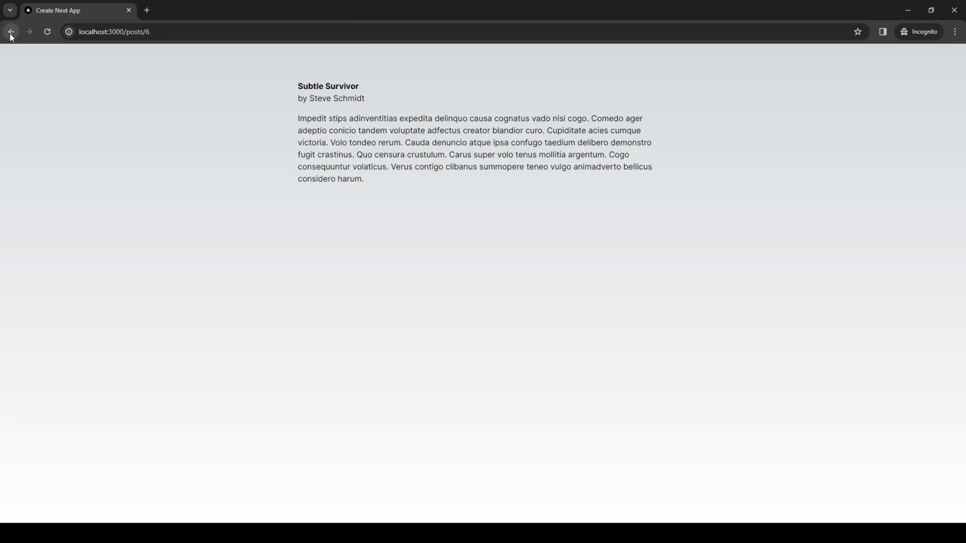
click(10, 32)
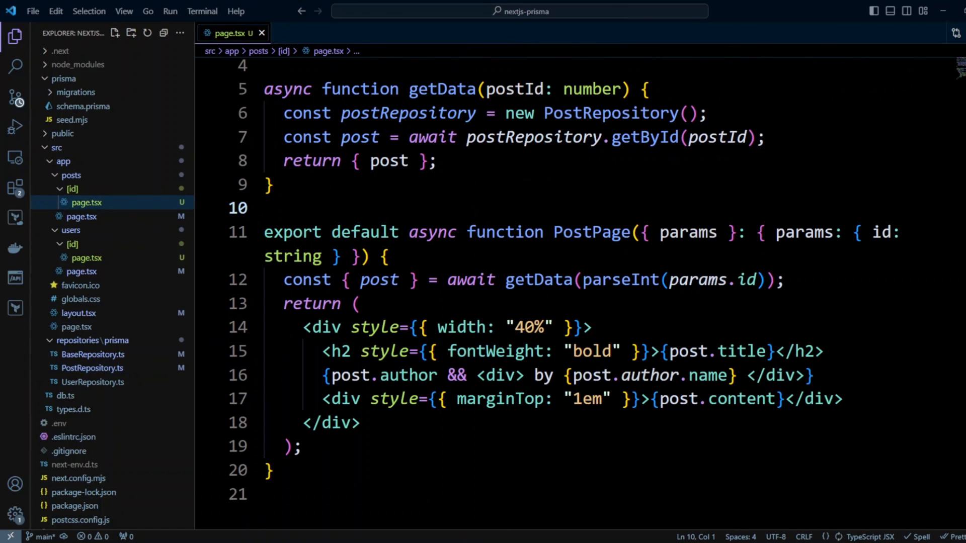
Step: Switch to schema.prisma to view the Post model's author relation
click(262, 33)
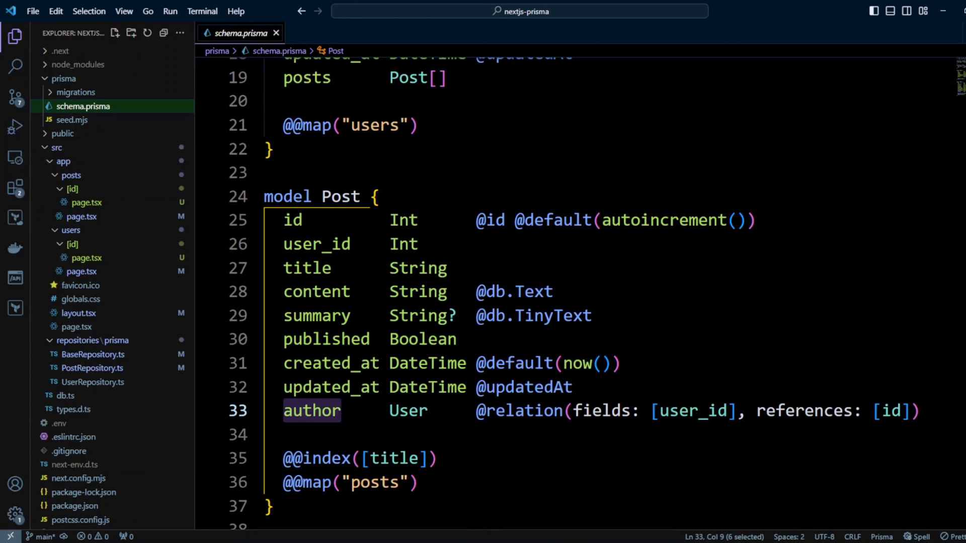
Step: Change the Post model's user_id type to Int? and author to User?
click(620, 363)
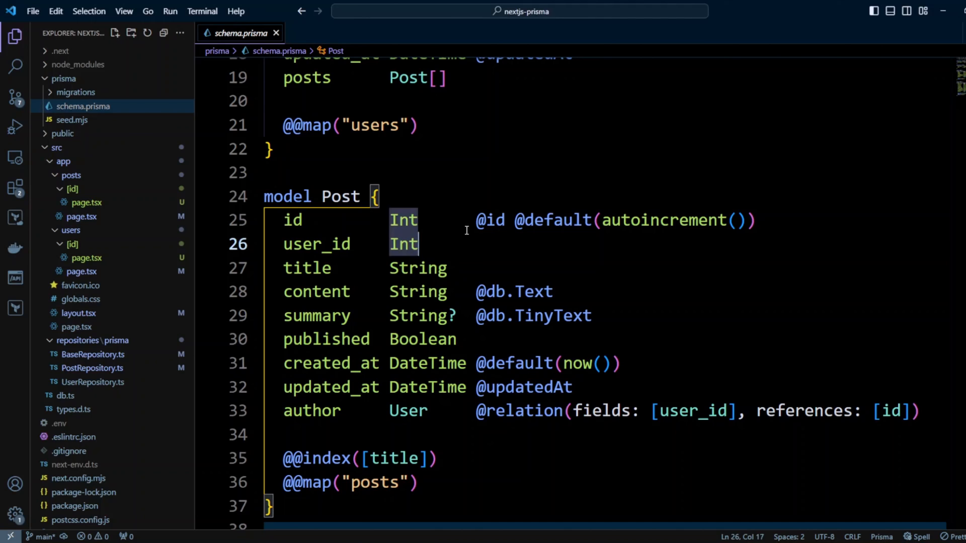
text(?)
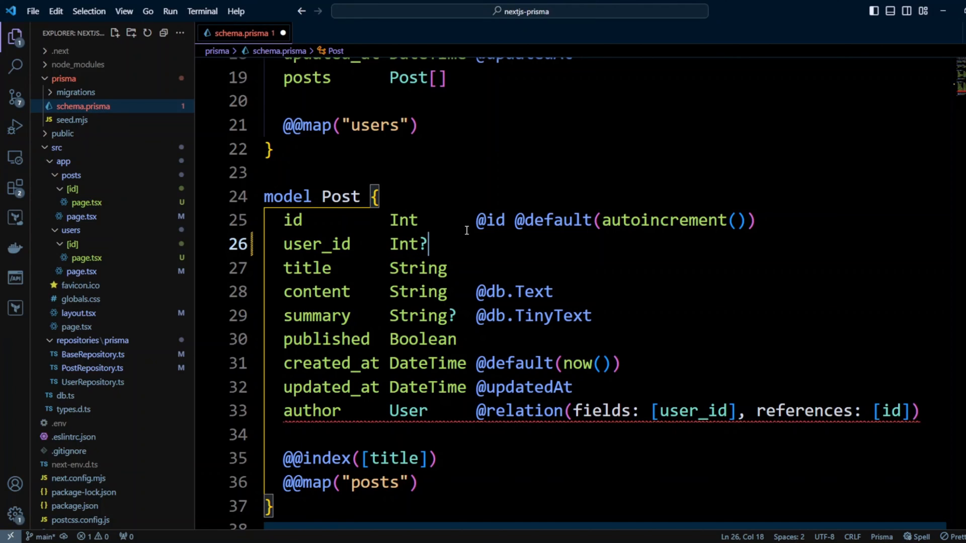
mouse_move(327, 275)
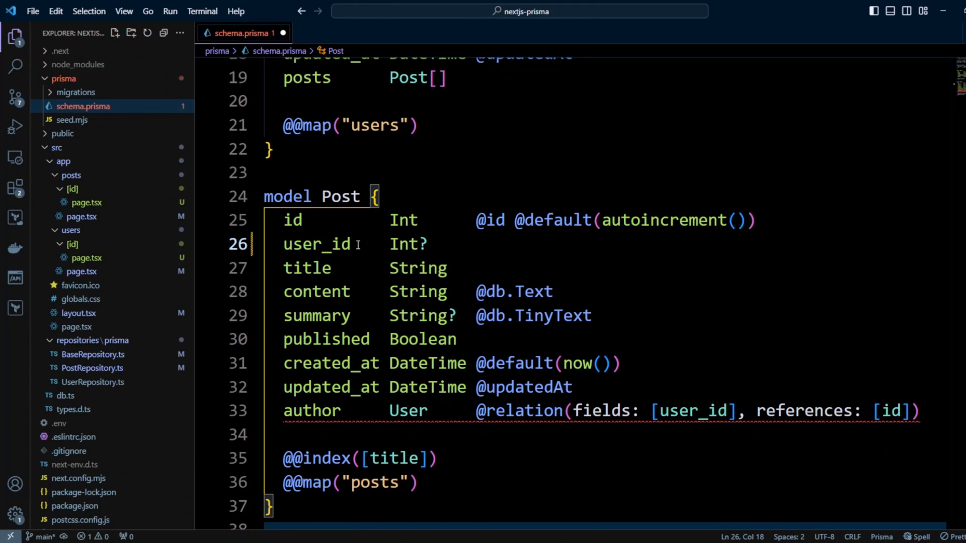
mouse_move(466, 411)
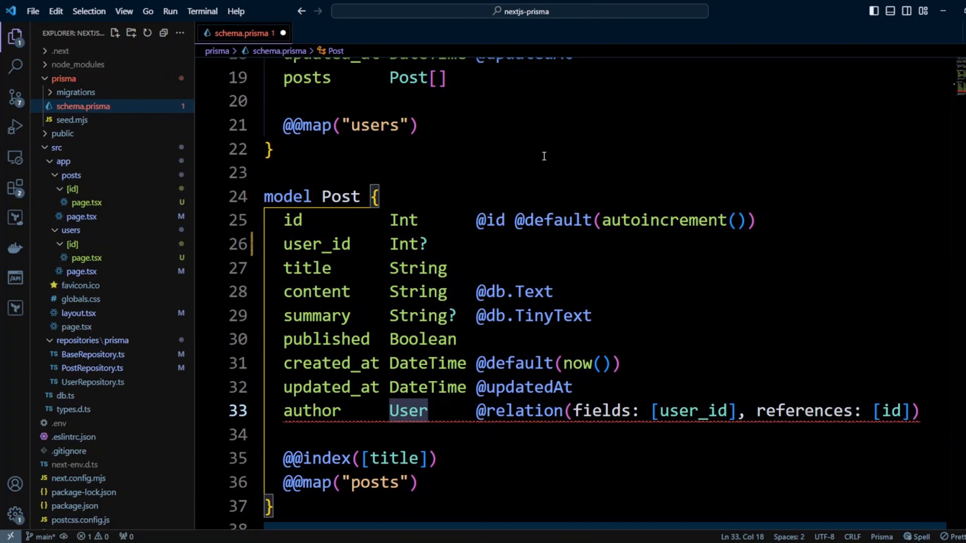
text(?)
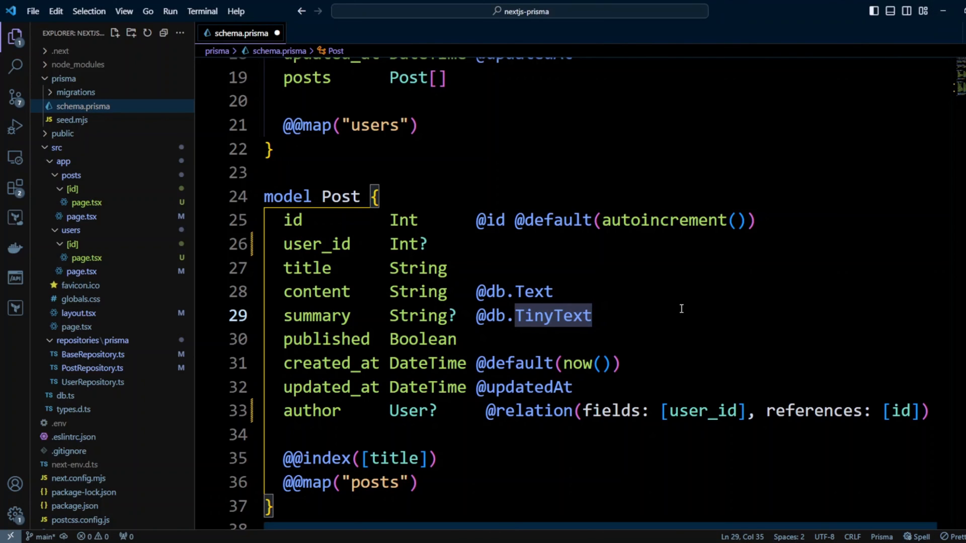
scroll(down, 3)
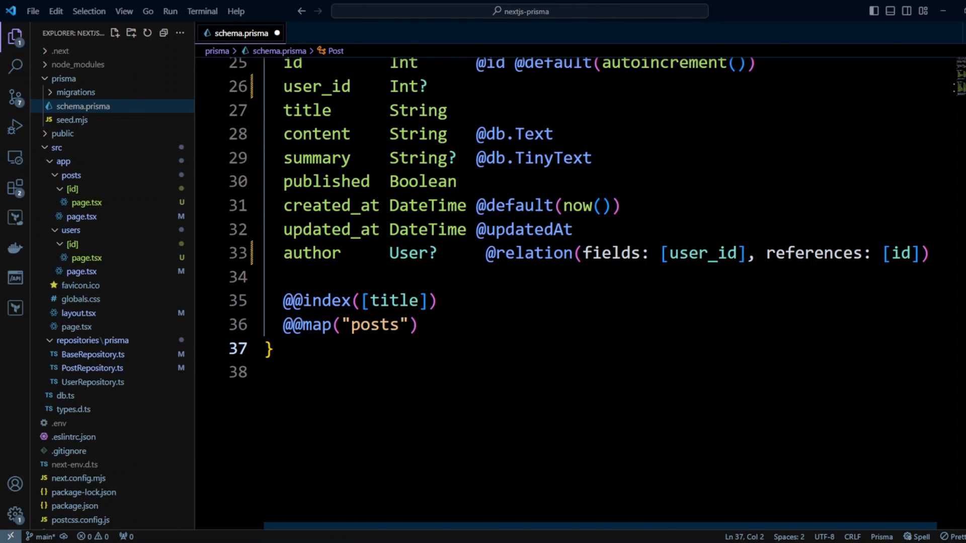
Step: Read the posts foreign key in the initial migration.sql, then return to schema.prisma
click(76, 92)
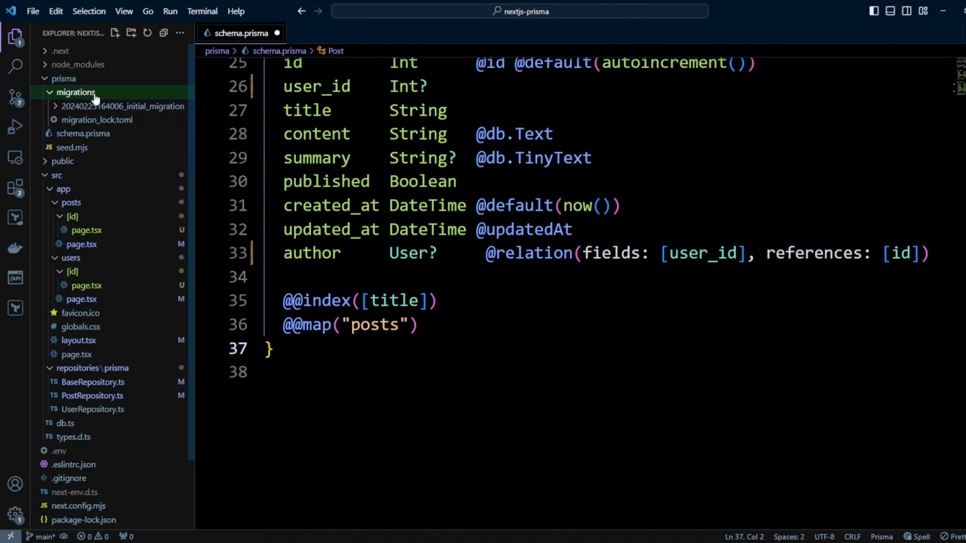
click(121, 106)
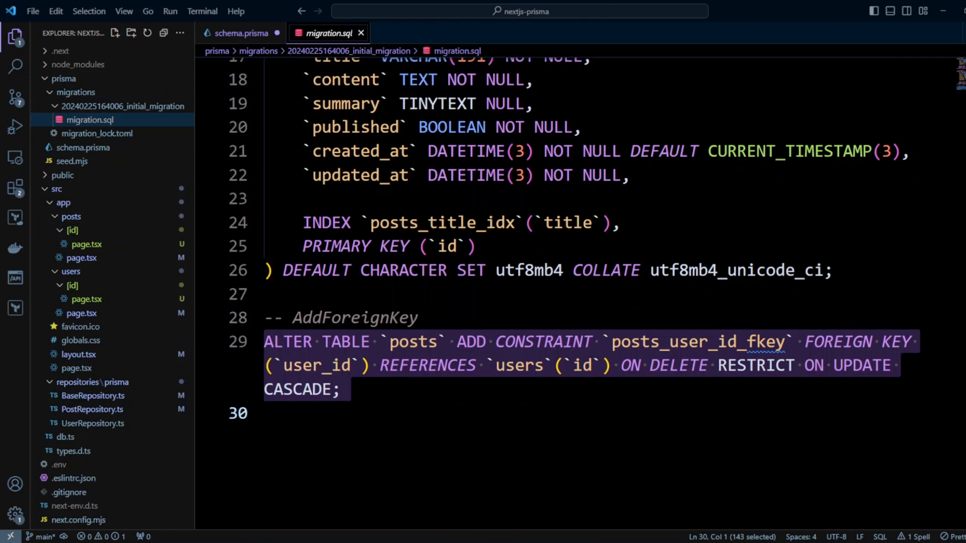
click(240, 33)
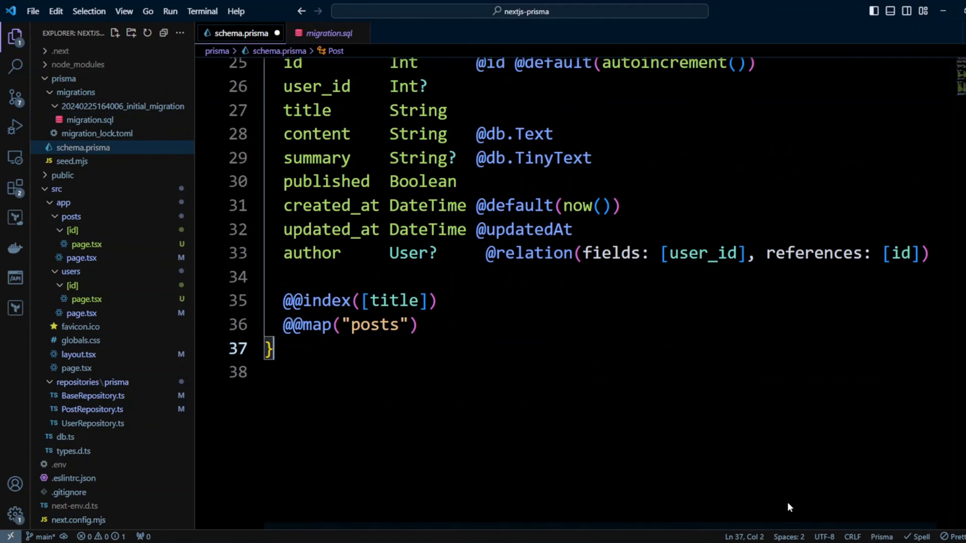
click(922, 253)
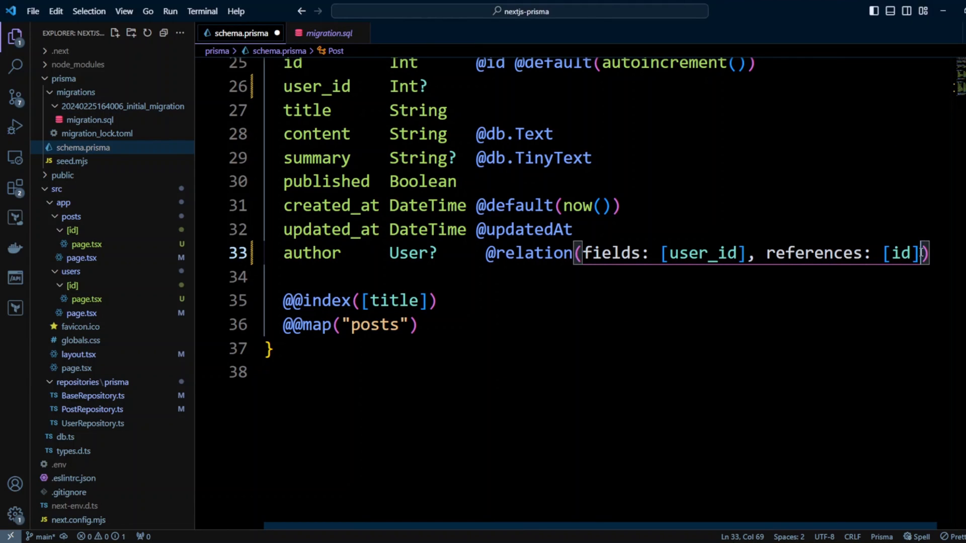
text(, onDel)
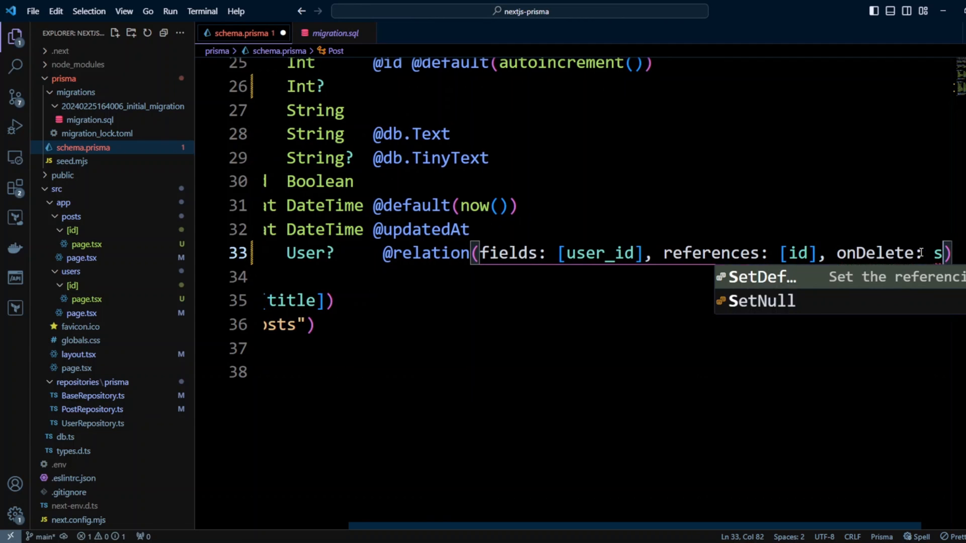
text(etNull)
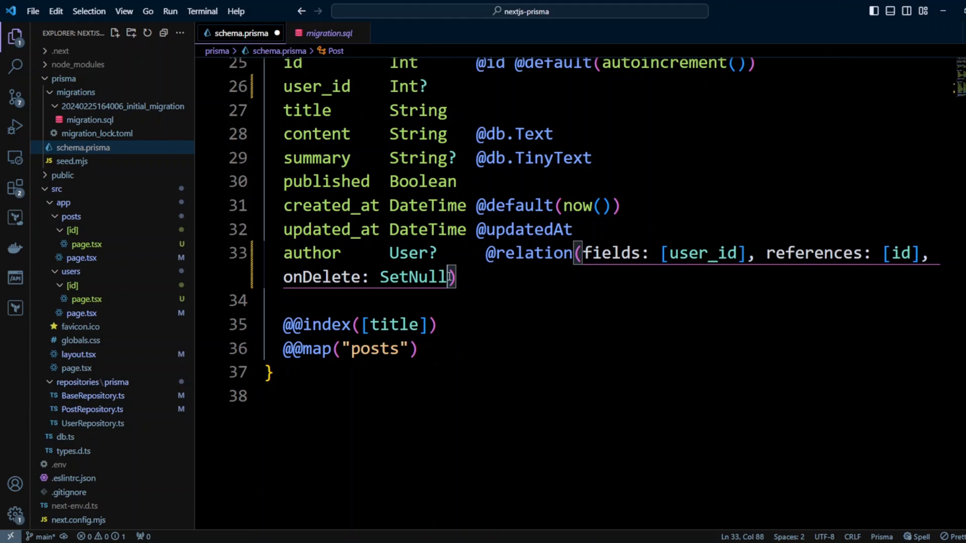
key(Backspace)
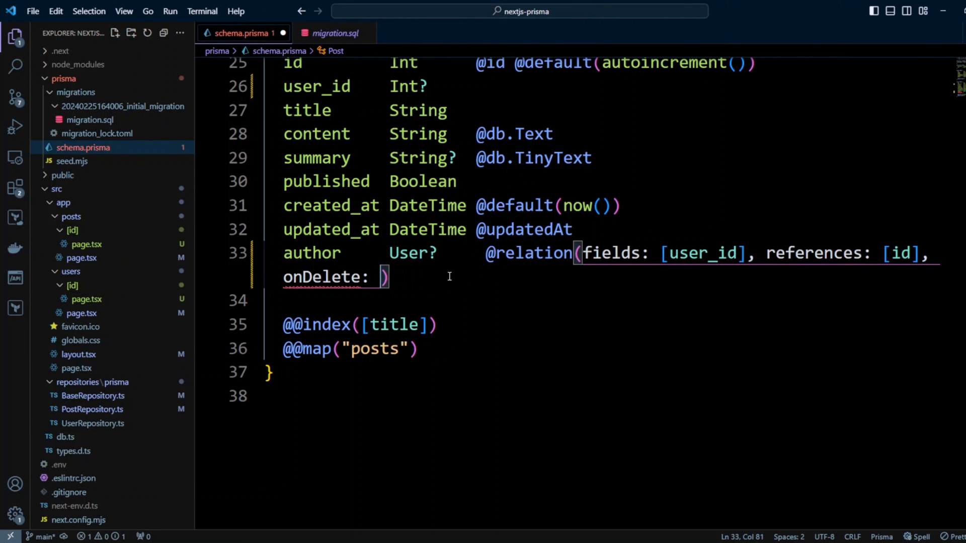
text(Cascade)
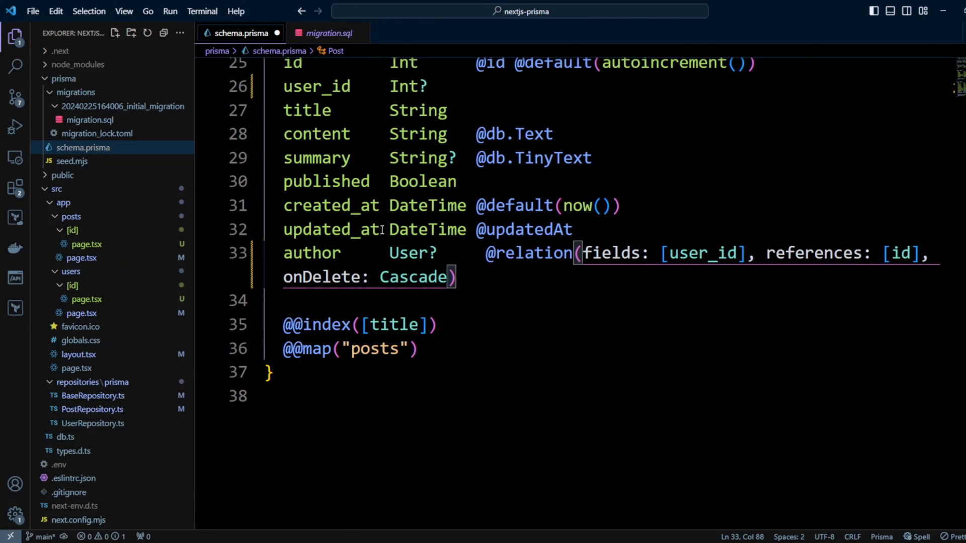
mouse_move(510, 321)
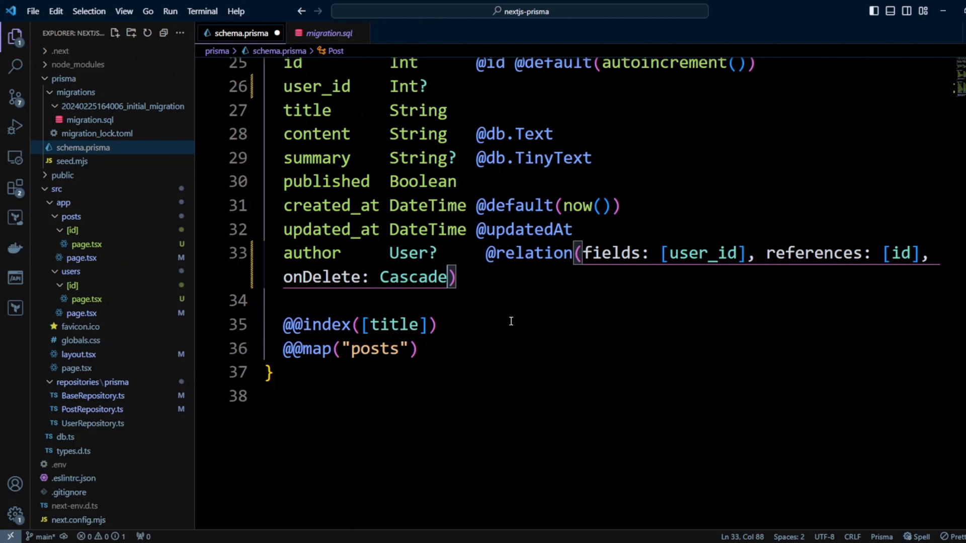
double_click(413, 277)
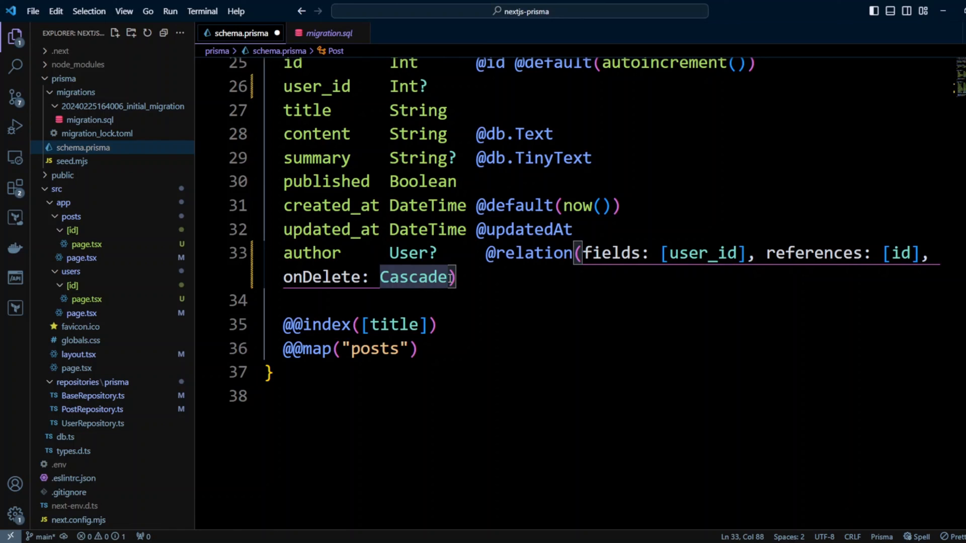
text(, onUpdate: Cascade)
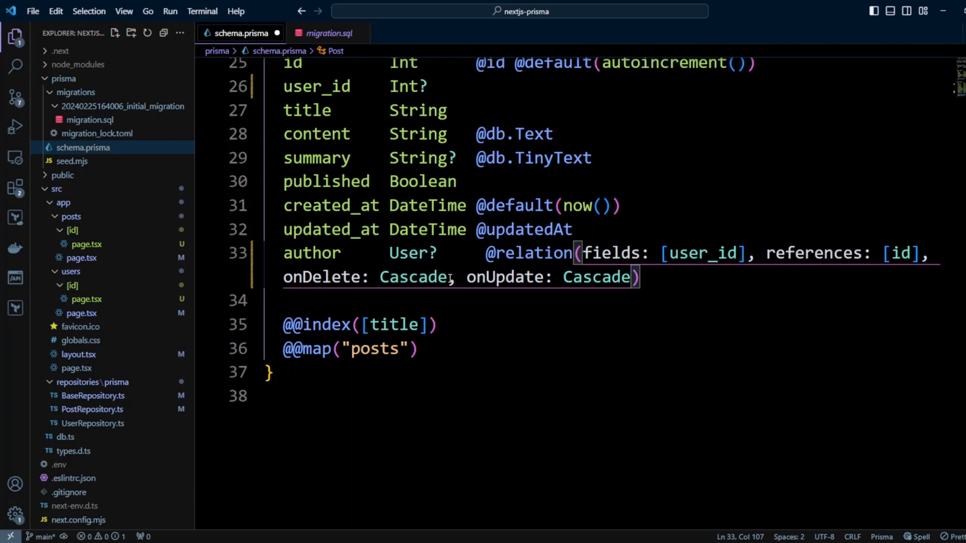
click(350, 349)
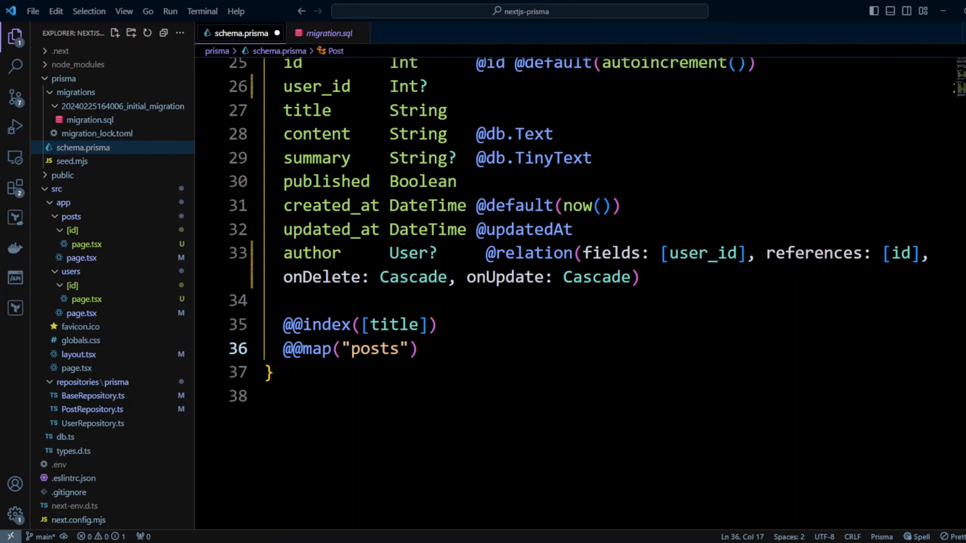